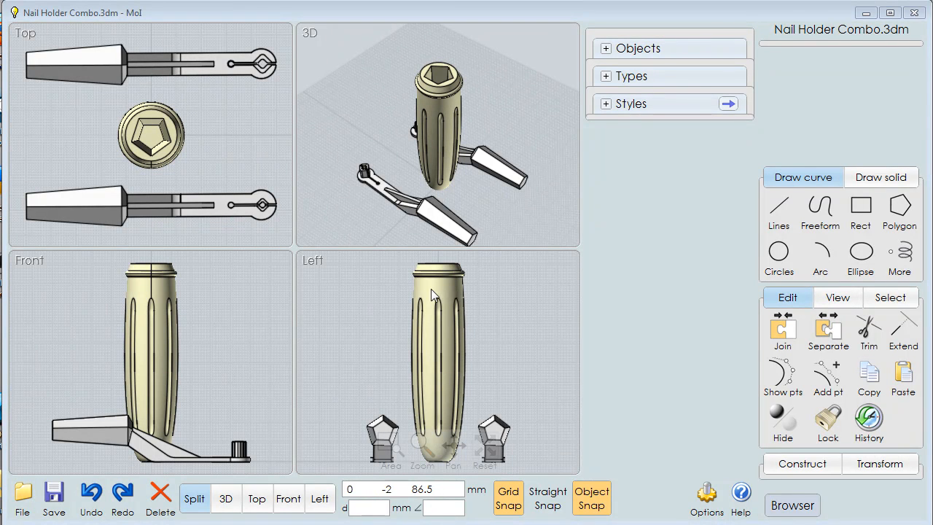
{"action": "mouse_move", "coordinate": [450, 331]}
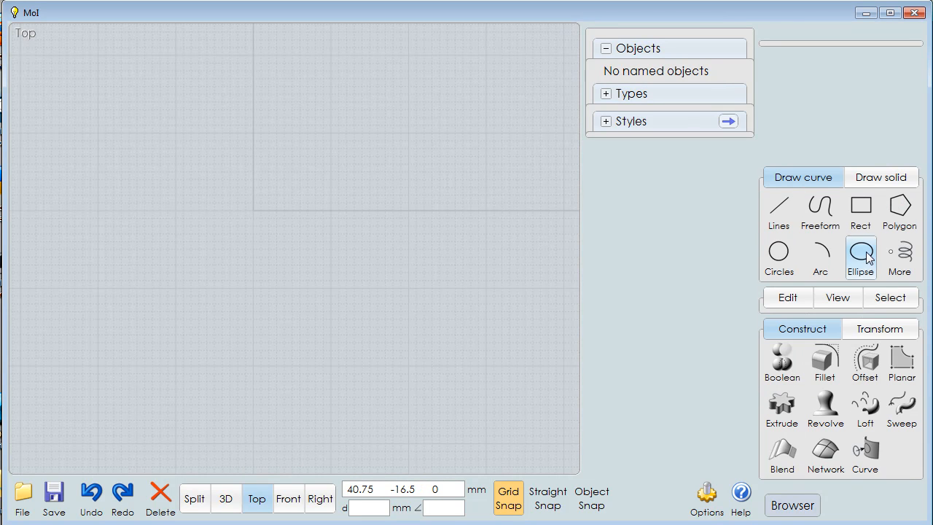
Draw a centre ellipse from the origin about 65 by 10.7 mm.
{"action": "left_click", "coordinate": [860, 256]}
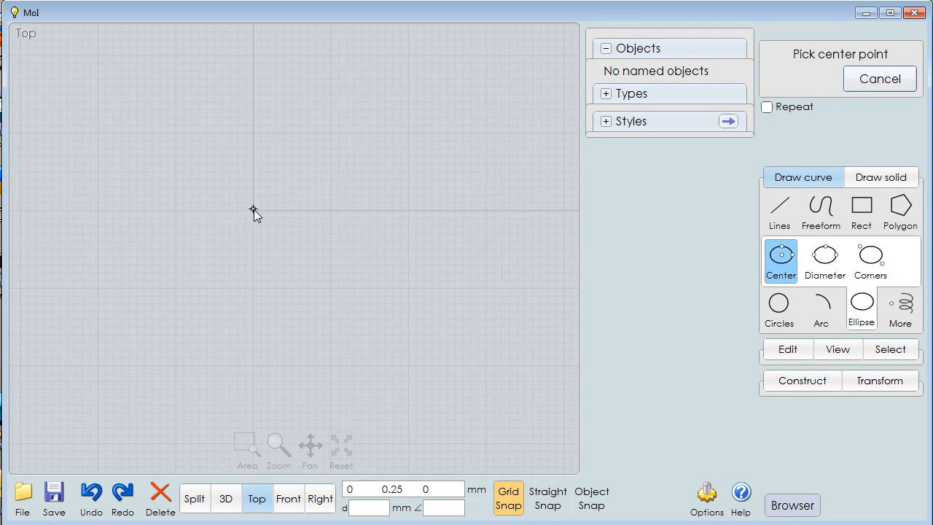
{"action": "left_click", "coordinate": [251, 210]}
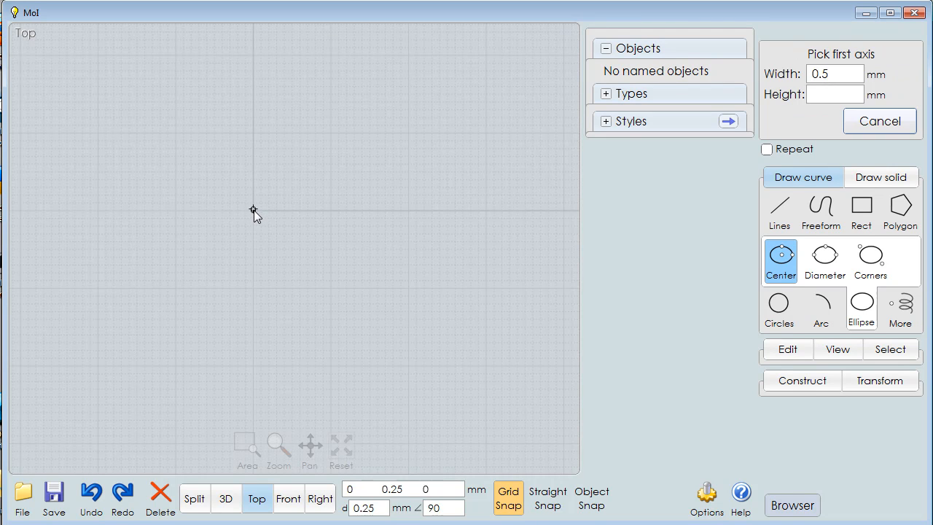
{"action": "left_click_drag", "start_coordinate": [254, 210], "coordinate": [506, 212]}
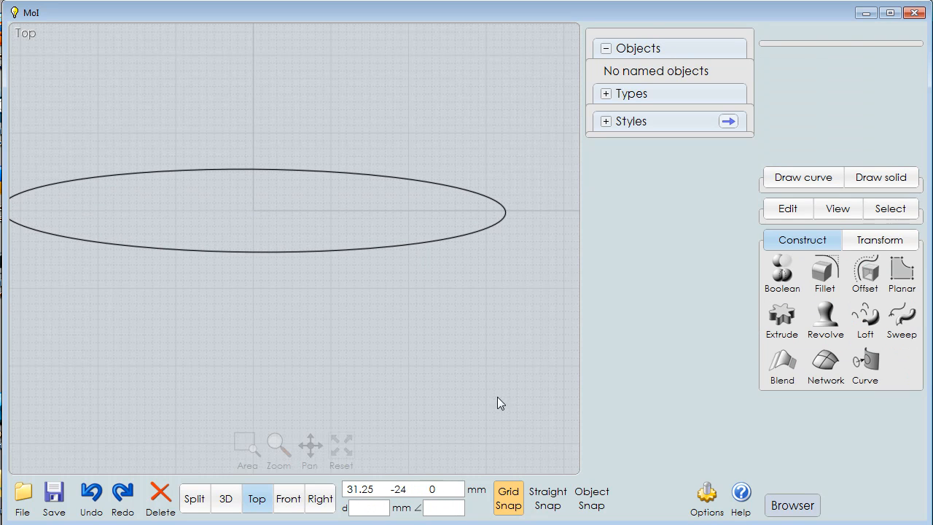
{"action": "mouse_move", "coordinate": [492, 401]}
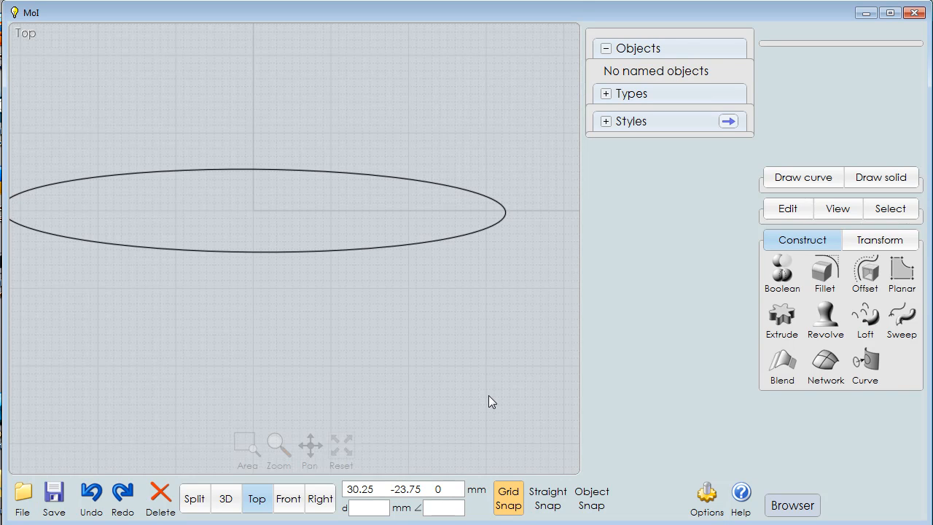
{"action": "mouse_move", "coordinate": [503, 395]}
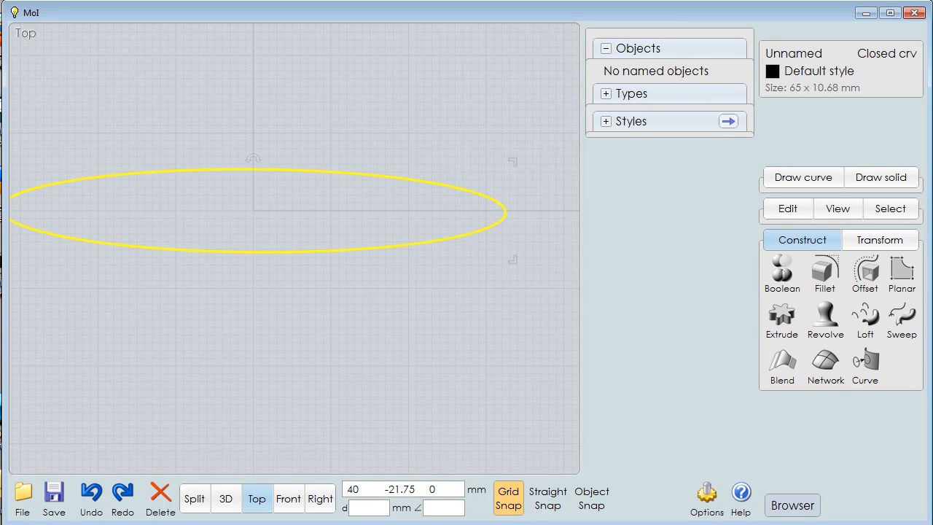
{"action": "mouse_move", "coordinate": [866, 318]}
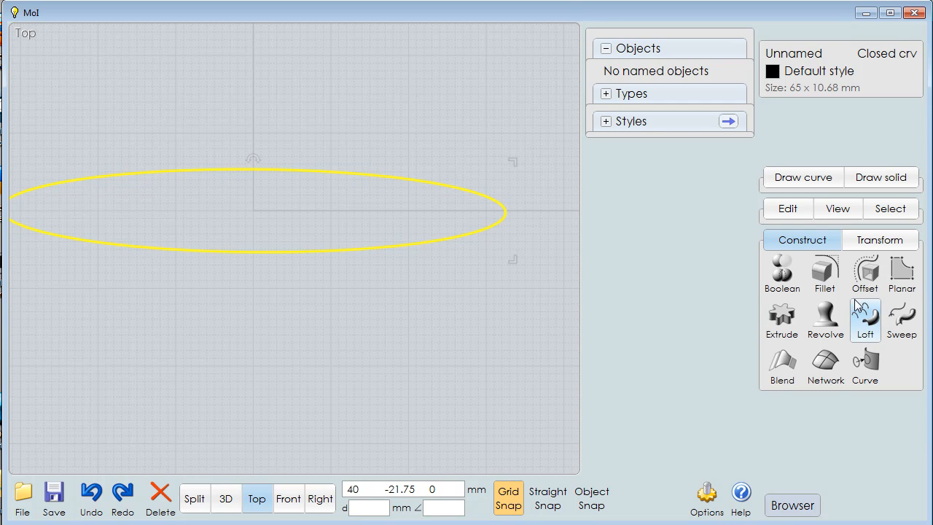
Revolve the ellipse 360° about its long axis into a spindle-shaped solid.
{"action": "left_click", "coordinate": [825, 320]}
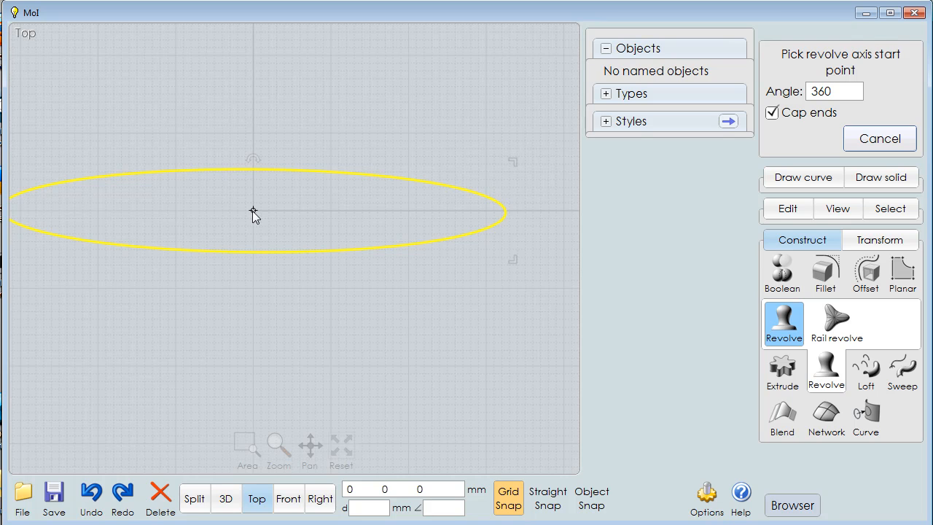
{"action": "left_click", "coordinate": [253, 210]}
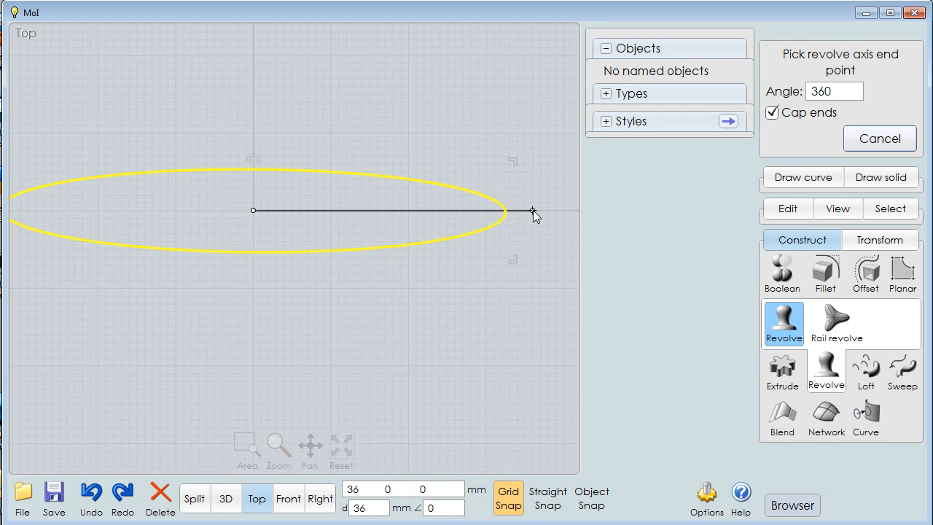
{"action": "left_click", "coordinate": [532, 213]}
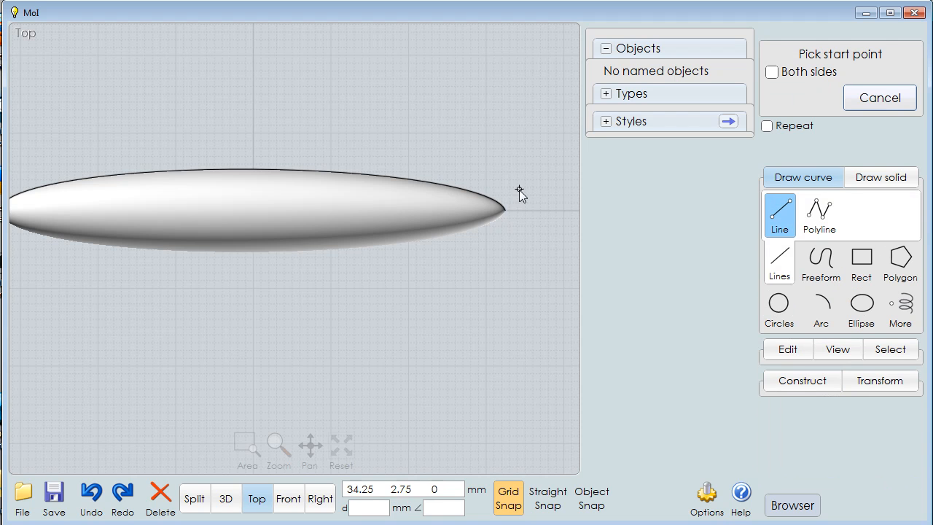
Draw cutting lines across both tips and Boolean-diff them off, leaving a flat-ended barrel.
{"action": "left_click", "coordinate": [519, 191]}
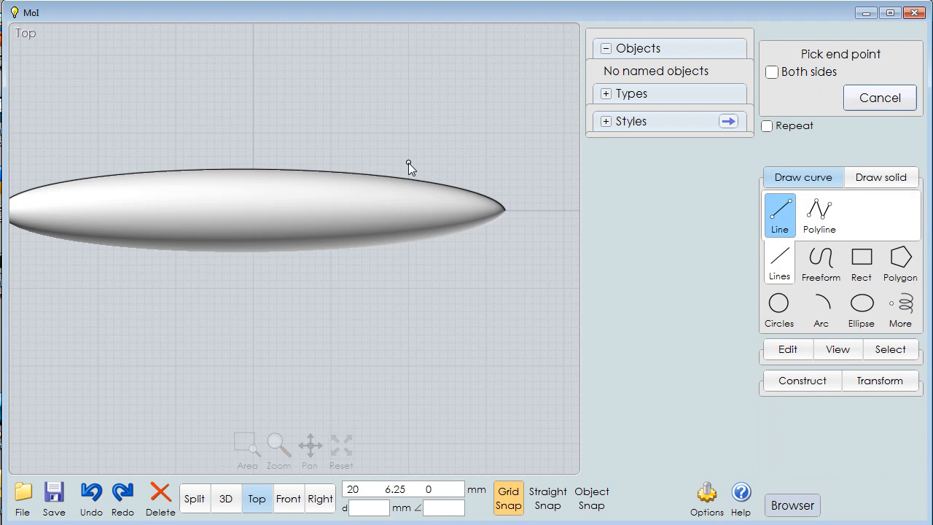
{"action": "mouse_move", "coordinate": [409, 270]}
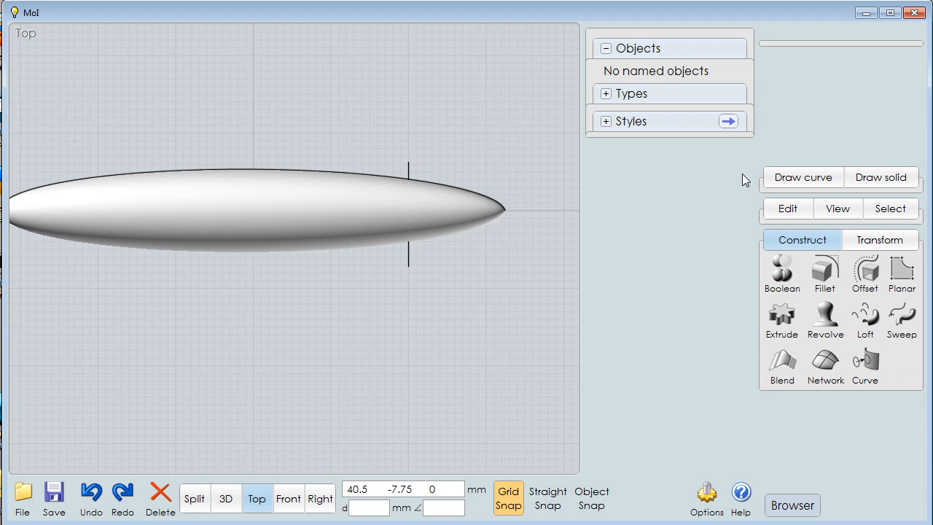
{"action": "left_click", "coordinate": [802, 177]}
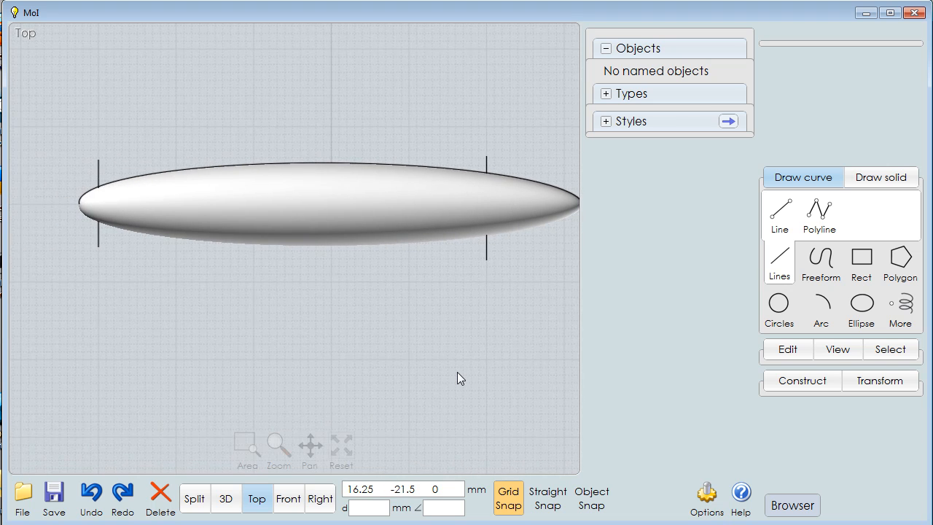
{"action": "mouse_move", "coordinate": [79, 227]}
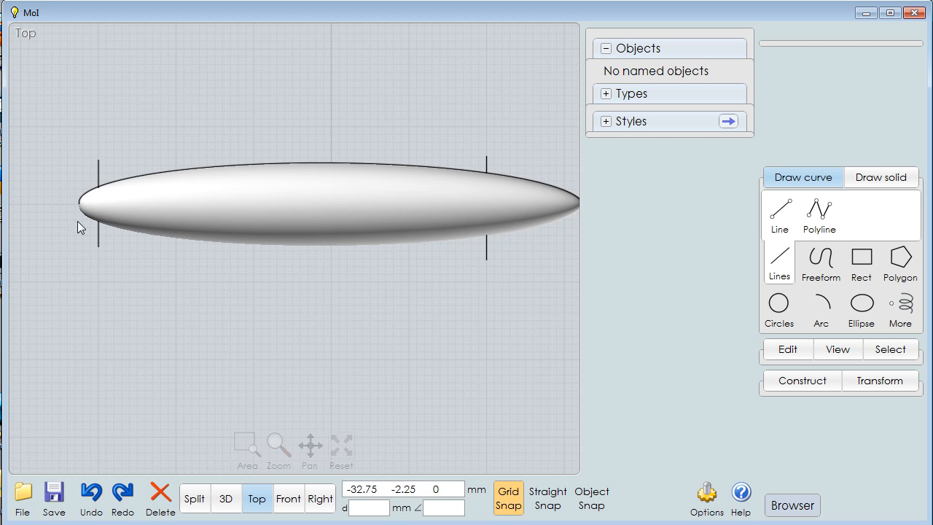
{"action": "mouse_move", "coordinate": [123, 286]}
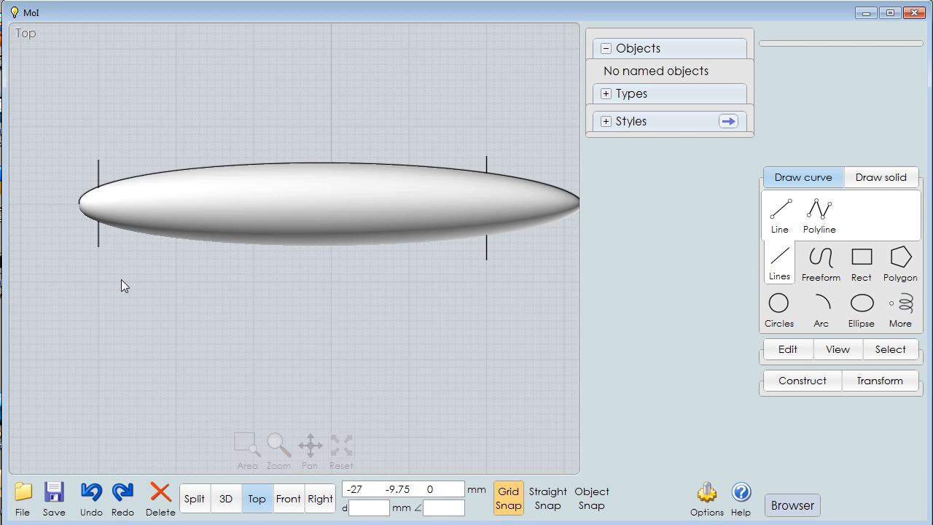
{"action": "left_click", "coordinate": [295, 183]}
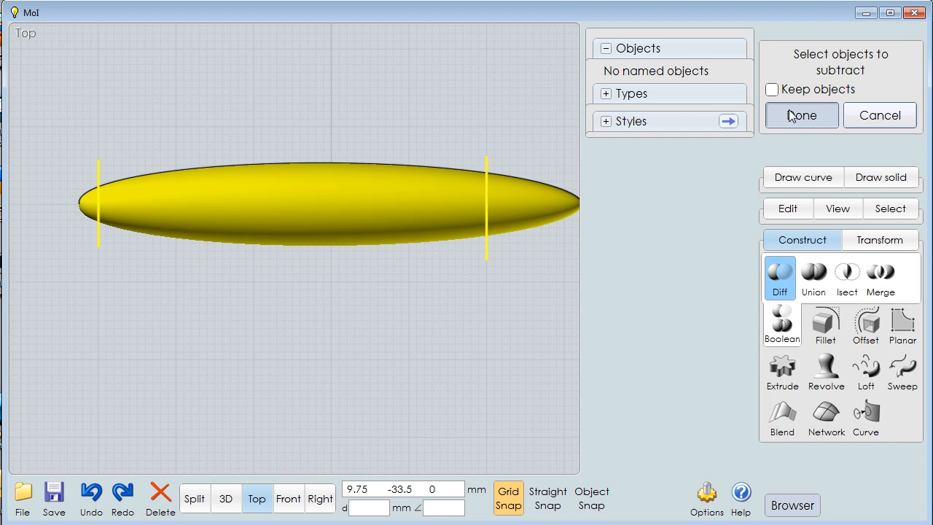
{"action": "left_click", "coordinate": [802, 115]}
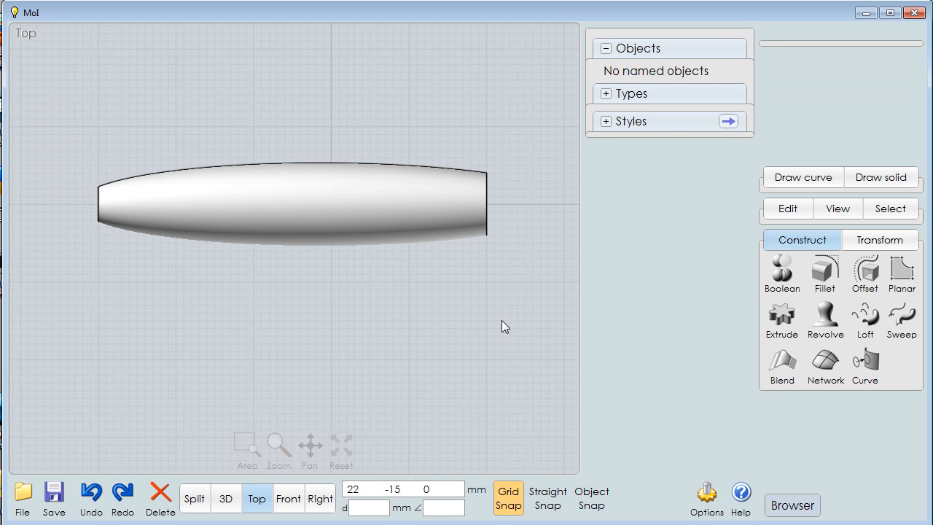
Switch to the right end-on view of the handle to draw the insert profile.
{"action": "left_click", "coordinate": [318, 498]}
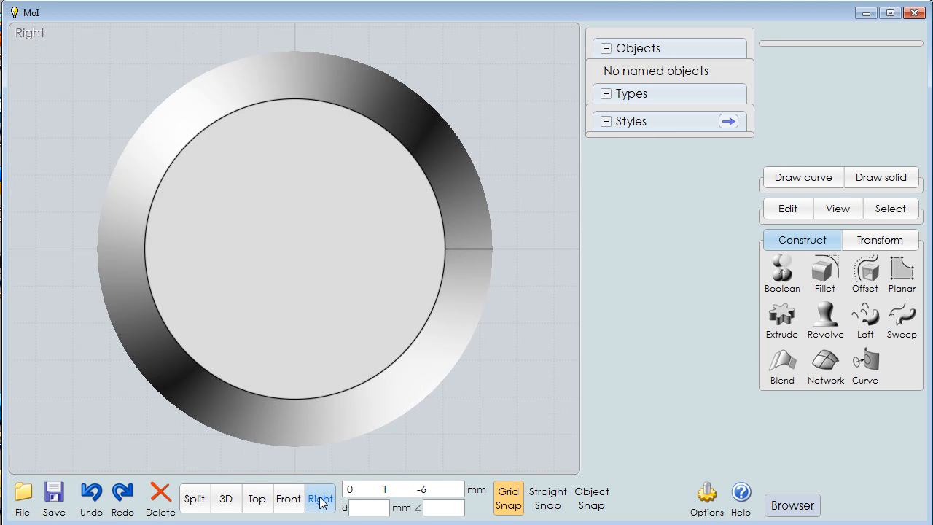
{"action": "left_click", "coordinate": [317, 496]}
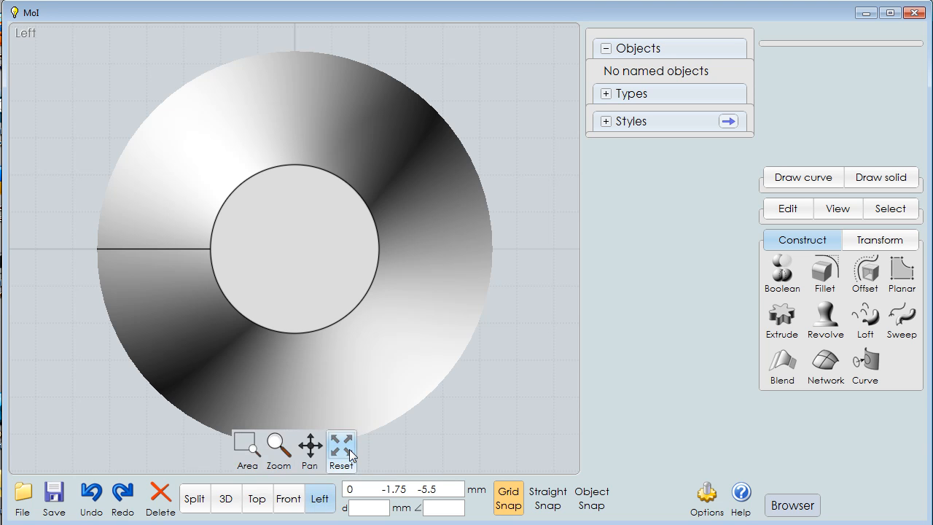
{"action": "left_click", "coordinate": [319, 499]}
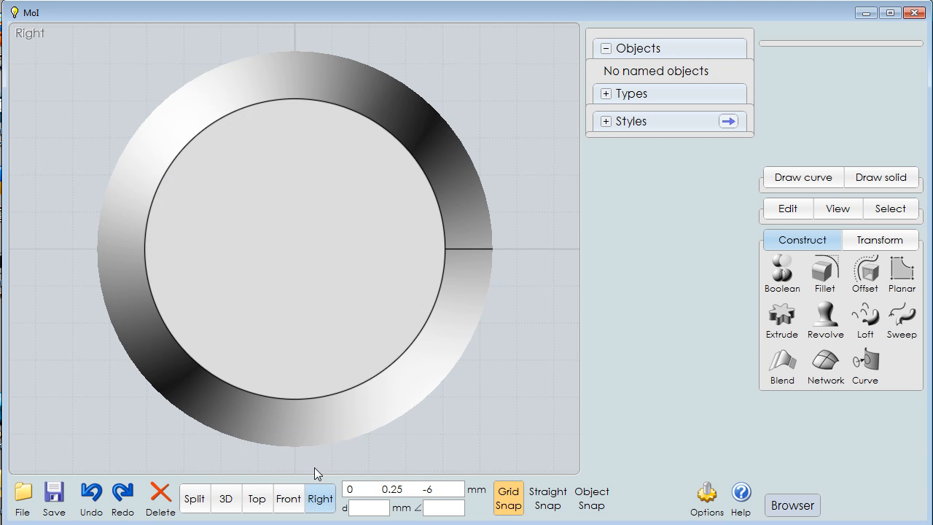
{"action": "left_click", "coordinate": [320, 499]}
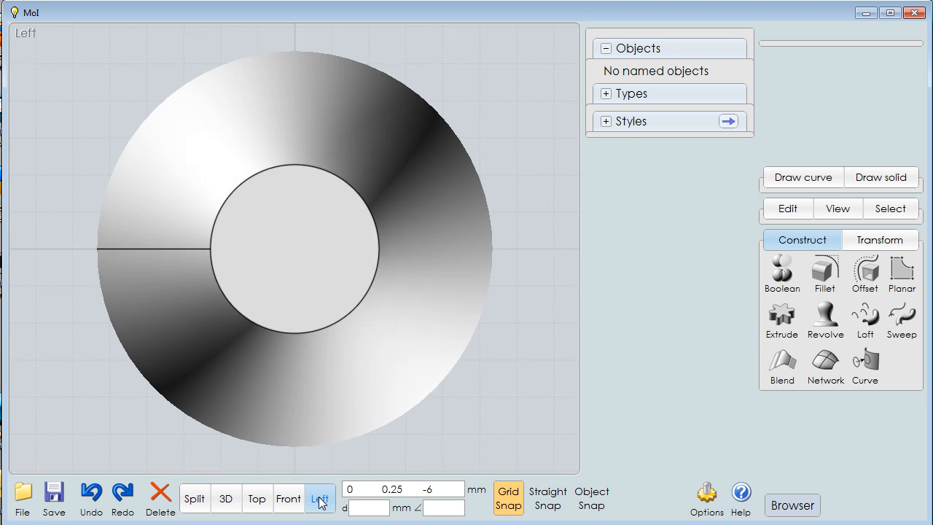
{"action": "left_click", "coordinate": [318, 498]}
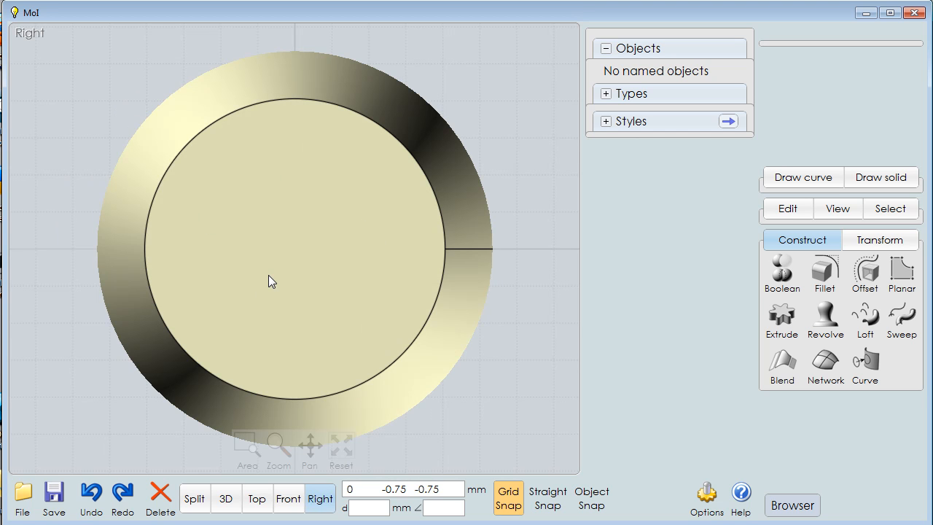
{"action": "left_click", "coordinate": [341, 461]}
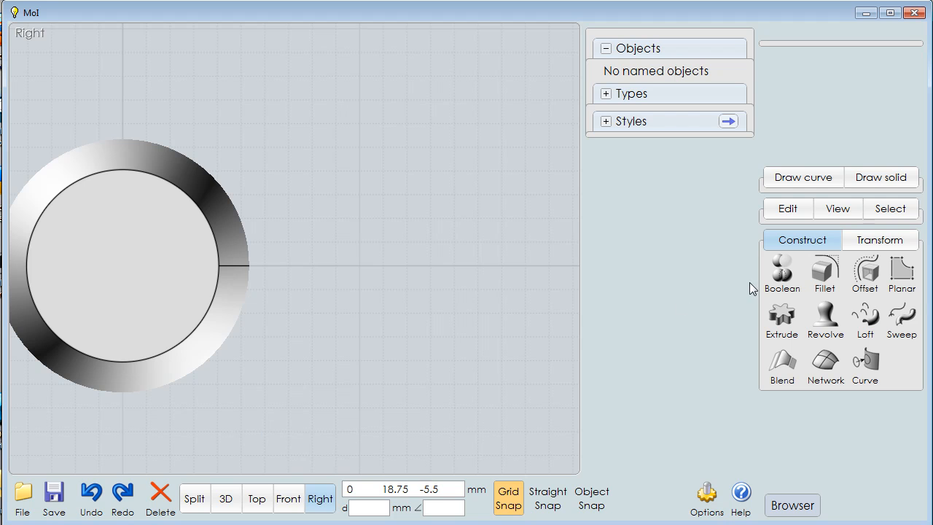
{"action": "mouse_move", "coordinate": [804, 178]}
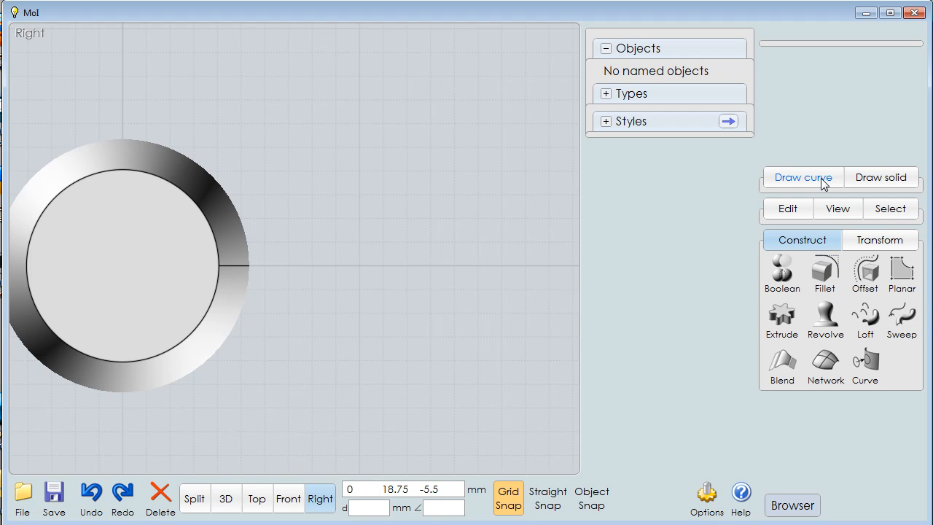
Draw a 5-sided centre polygon beside the handle's round front end.
{"action": "left_click", "coordinate": [803, 178]}
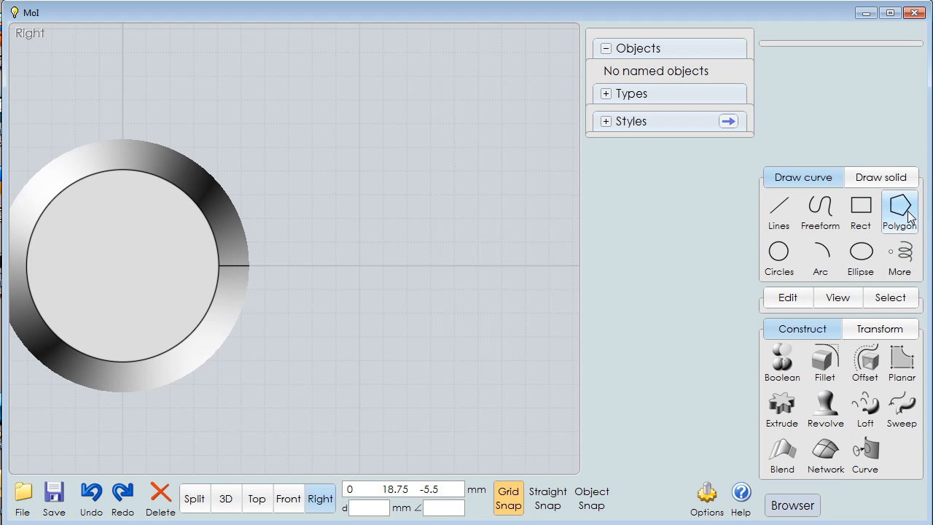
{"action": "left_click", "coordinate": [899, 211]}
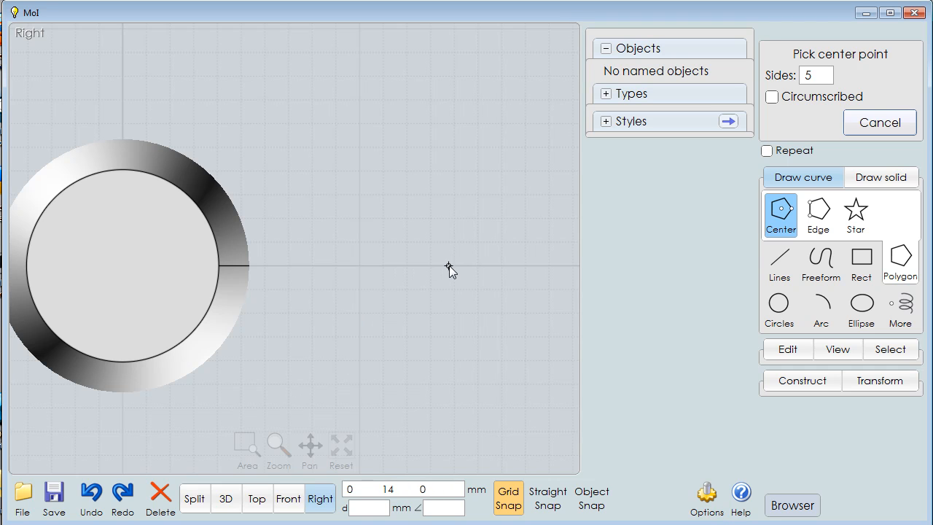
{"action": "left_click", "coordinate": [452, 270]}
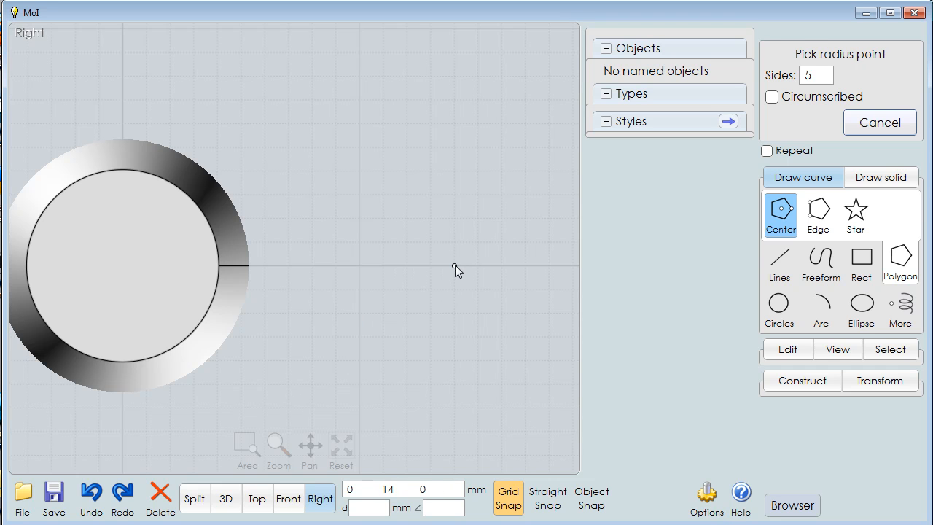
{"action": "left_click", "coordinate": [455, 172]}
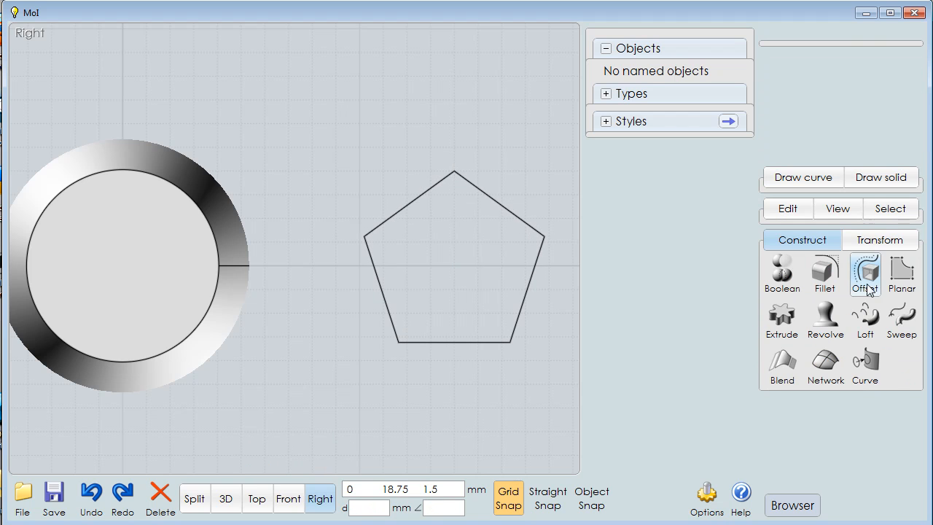
{"action": "left_click", "coordinate": [802, 178]}
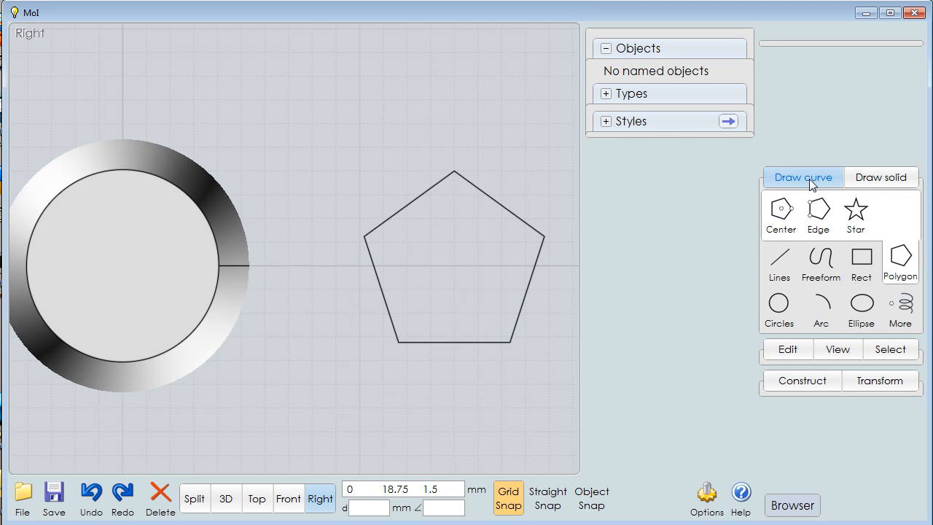
{"action": "left_click", "coordinate": [781, 216]}
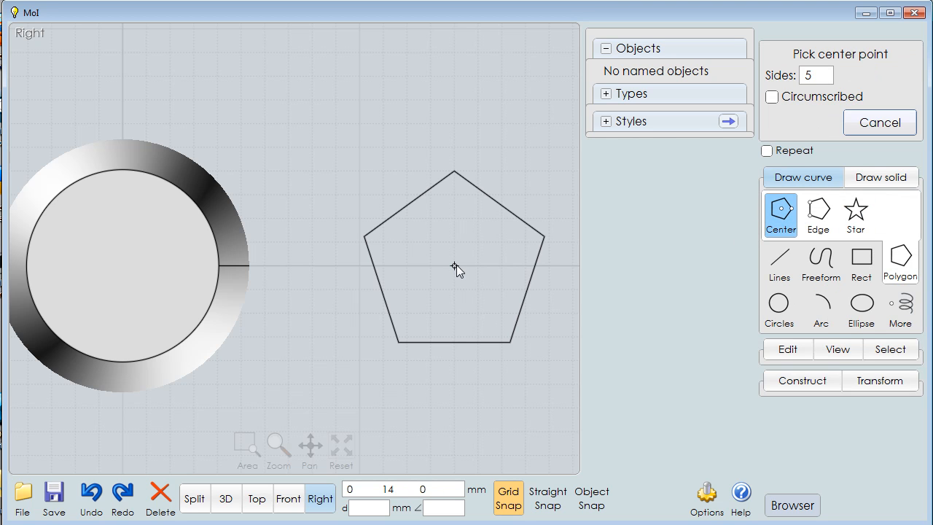
{"action": "left_click", "coordinate": [455, 265]}
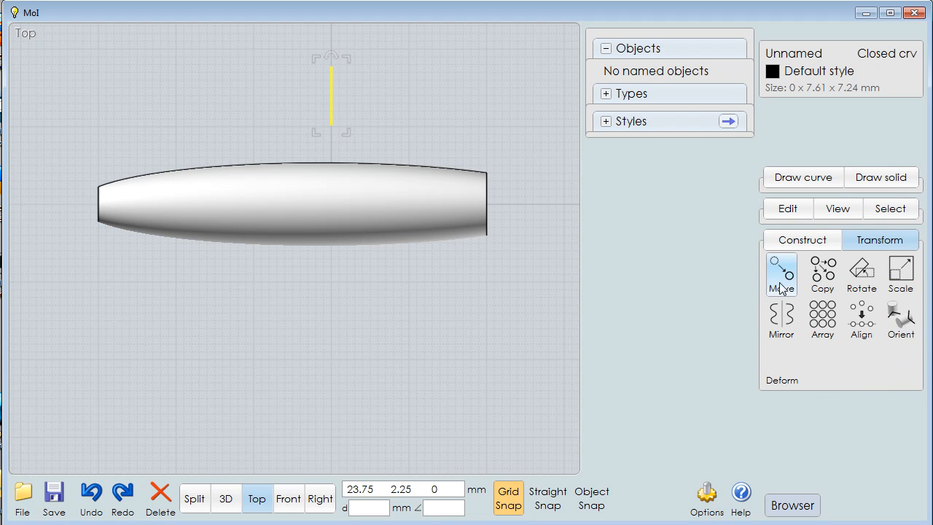
Move the pentagon profiles along the handle and align both vertically centred on its axis.
{"action": "left_click", "coordinate": [781, 274]}
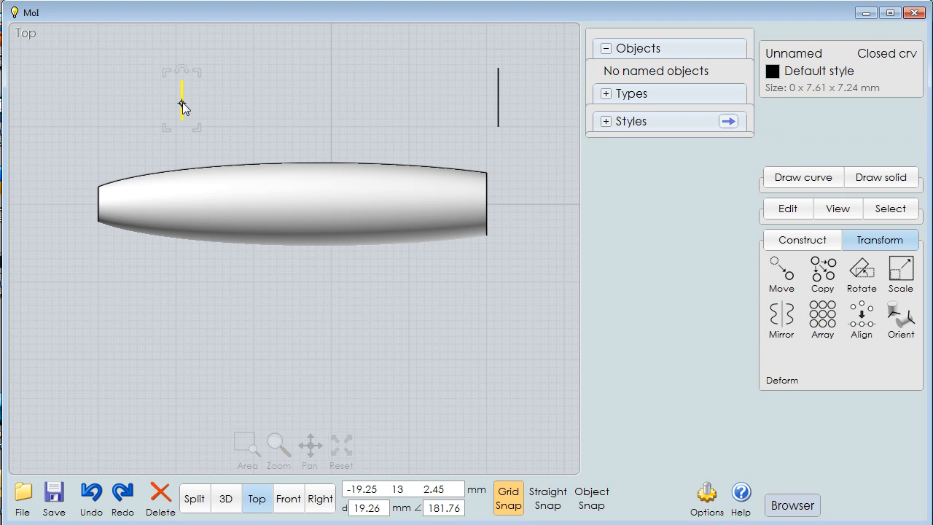
{"action": "left_click", "coordinate": [319, 499]}
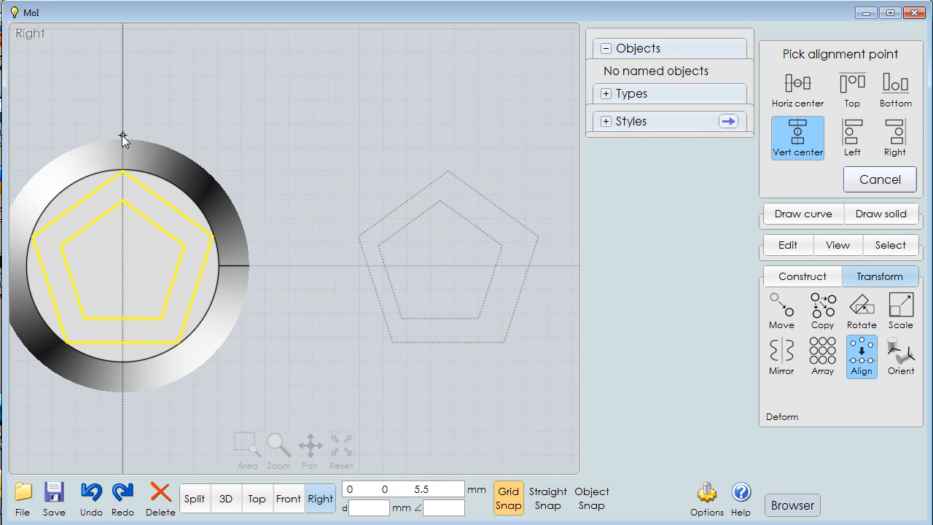
{"action": "left_click", "coordinate": [798, 137]}
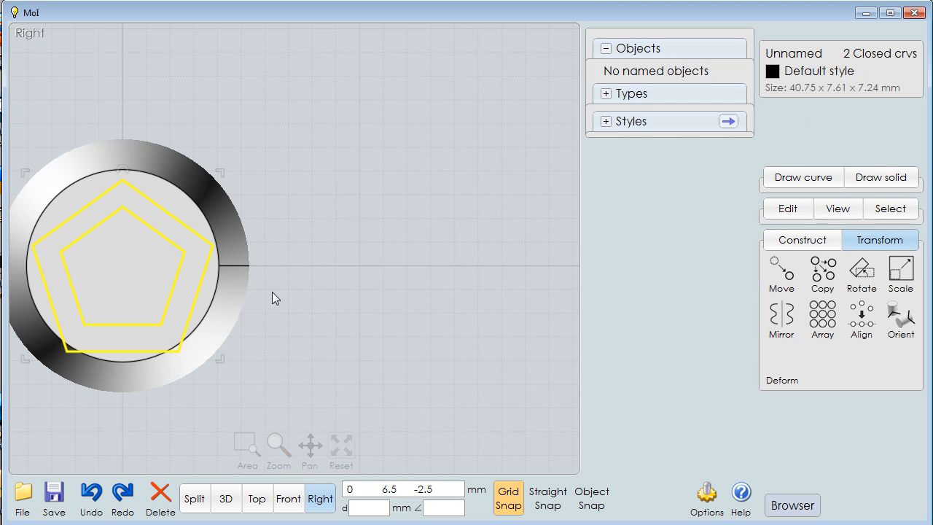
{"action": "mouse_move", "coordinate": [539, 370]}
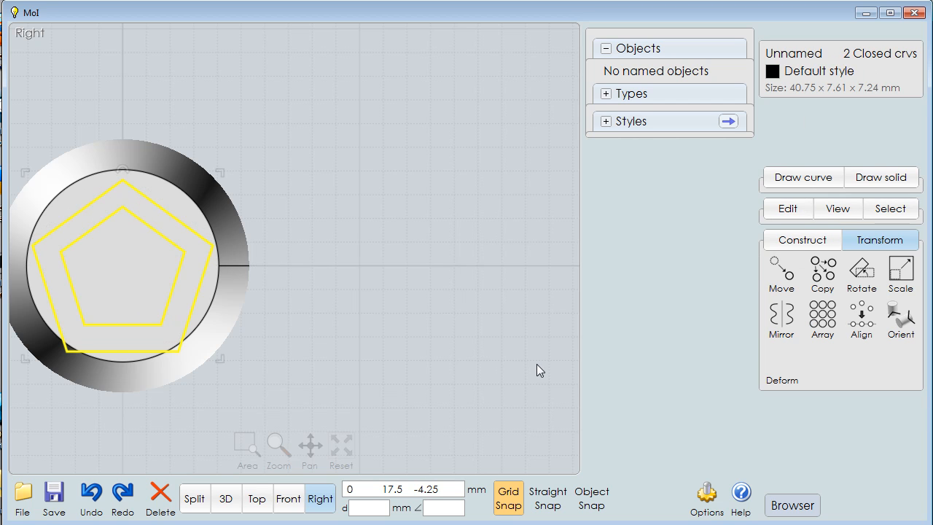
{"action": "mouse_move", "coordinate": [665, 268]}
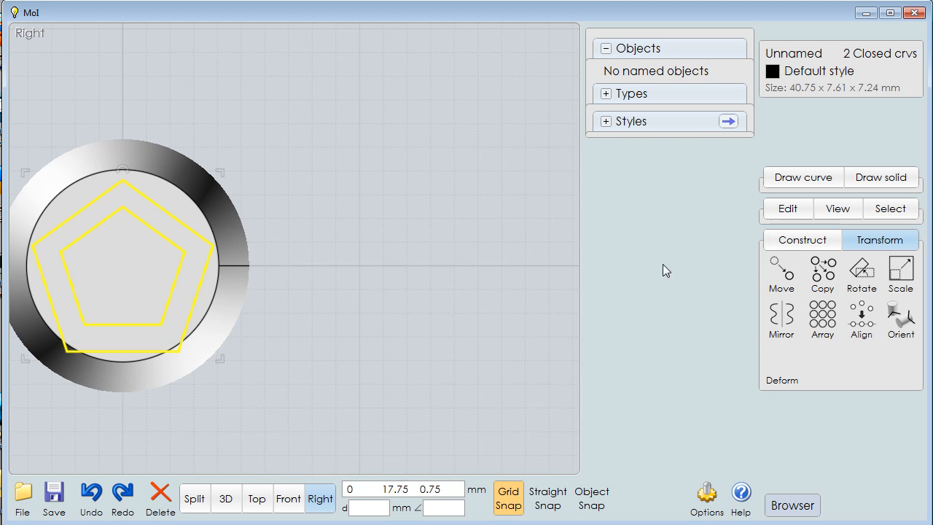
{"action": "left_click", "coordinate": [782, 272]}
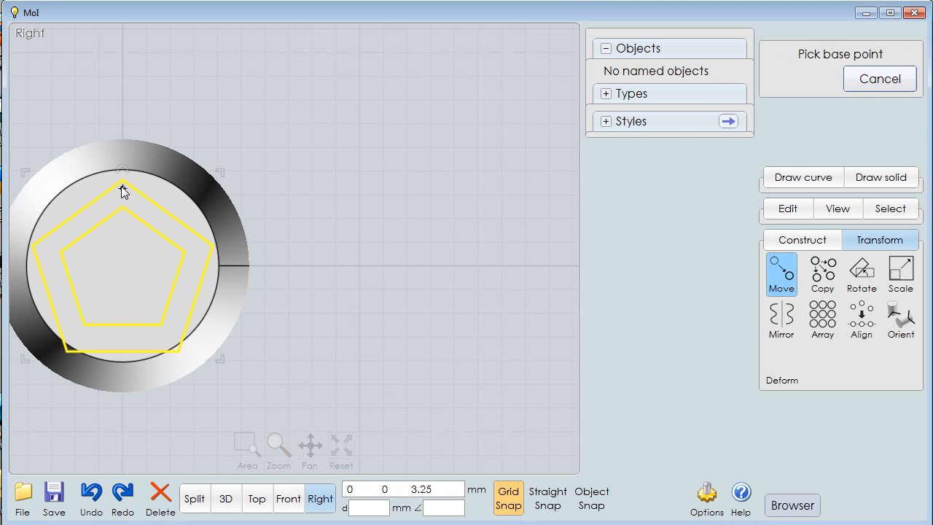
{"action": "left_click", "coordinate": [122, 188]}
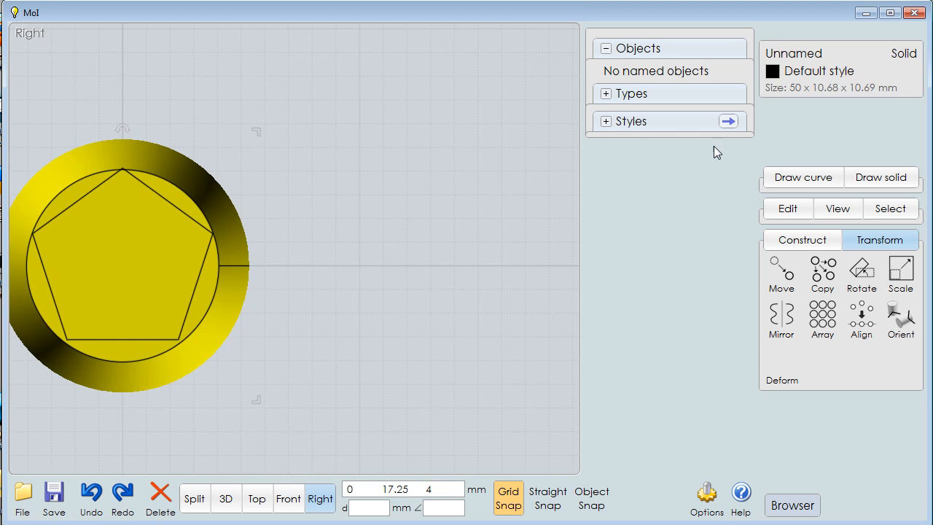
Name the revolved solid 'Handle'.
{"action": "left_click", "coordinate": [793, 52]}
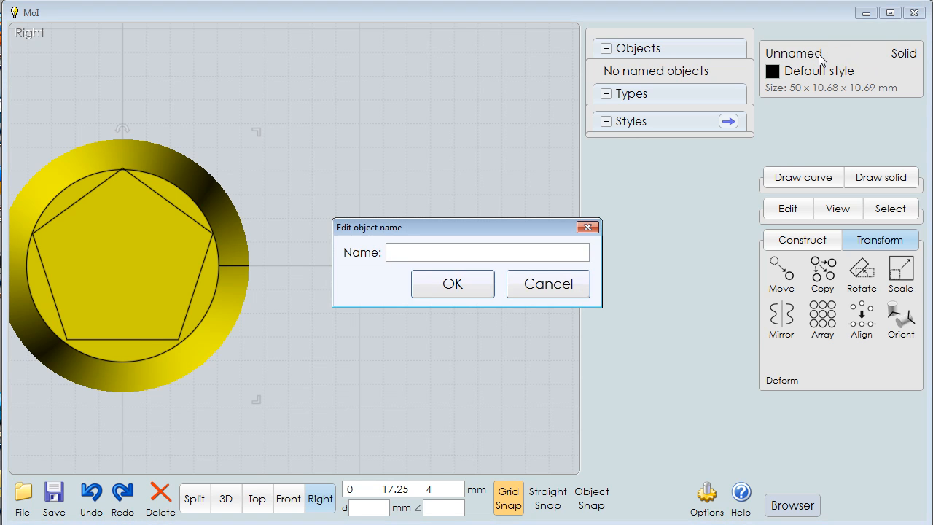
{"action": "type", "text": "Handl"}
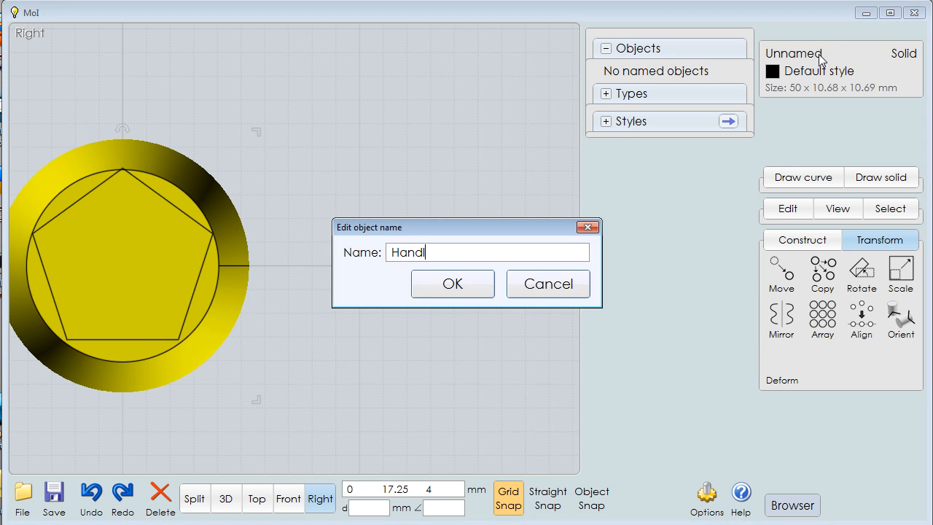
{"action": "type", "text": "e"}
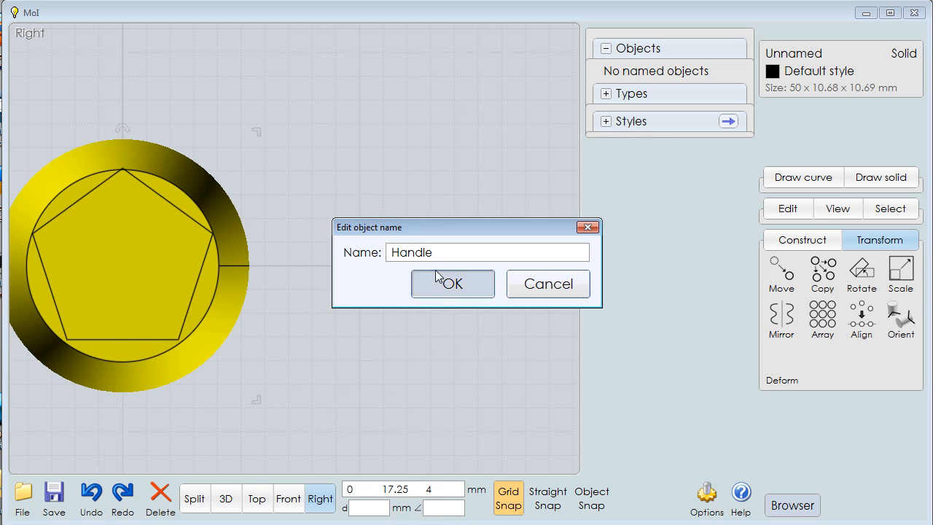
{"action": "left_click", "coordinate": [452, 283]}
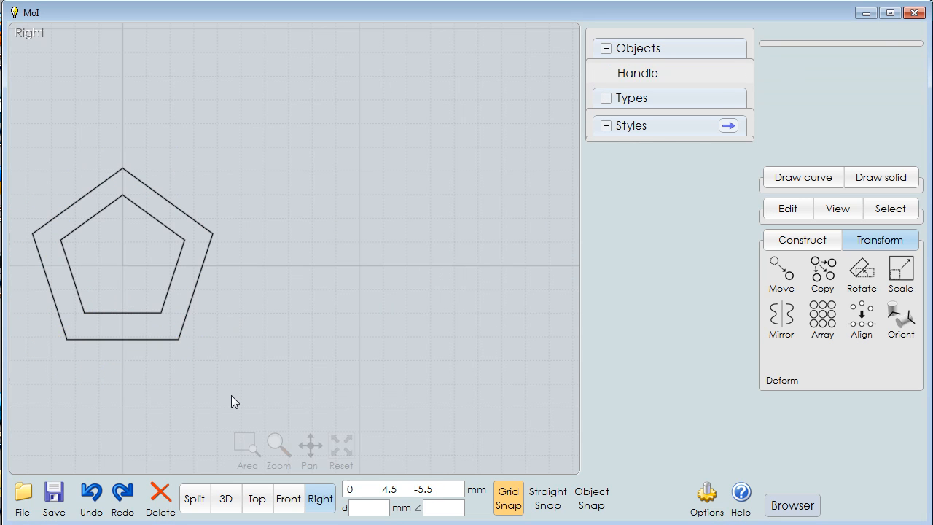
From Top view select the pentagon profiles with the handle hidden.
{"action": "left_click", "coordinate": [256, 499]}
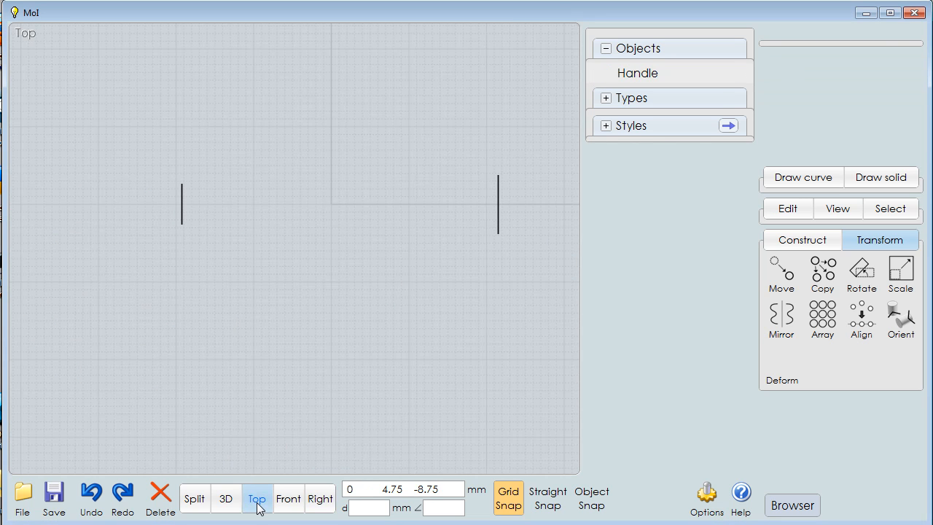
{"action": "left_click", "coordinate": [497, 205]}
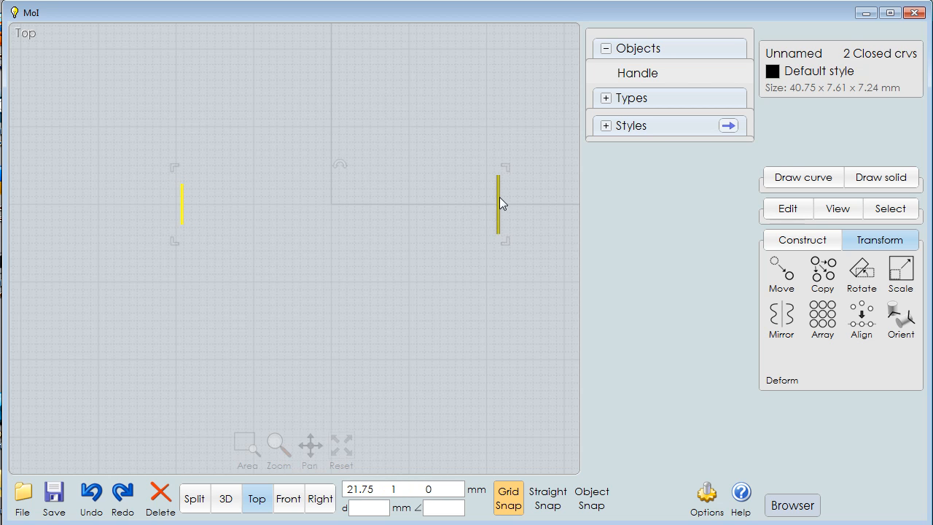
{"action": "left_click", "coordinate": [802, 239]}
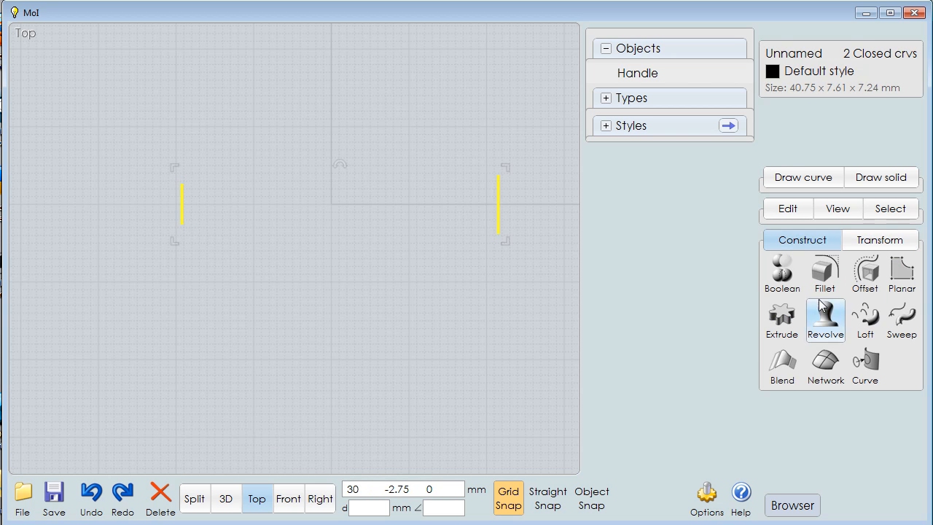
{"action": "mouse_move", "coordinate": [875, 322]}
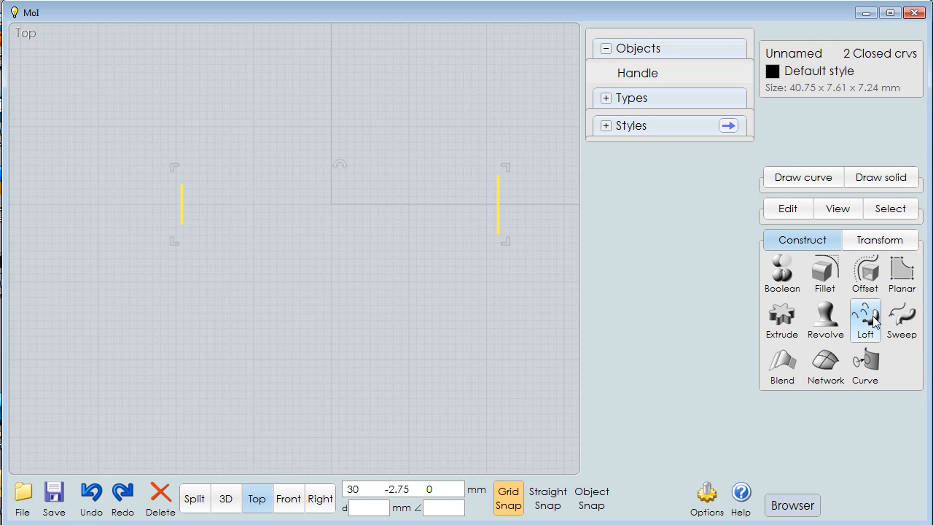
Loft the two pentagons into a capped tapered solid and unhide the Handle.
{"action": "left_click", "coordinate": [866, 317]}
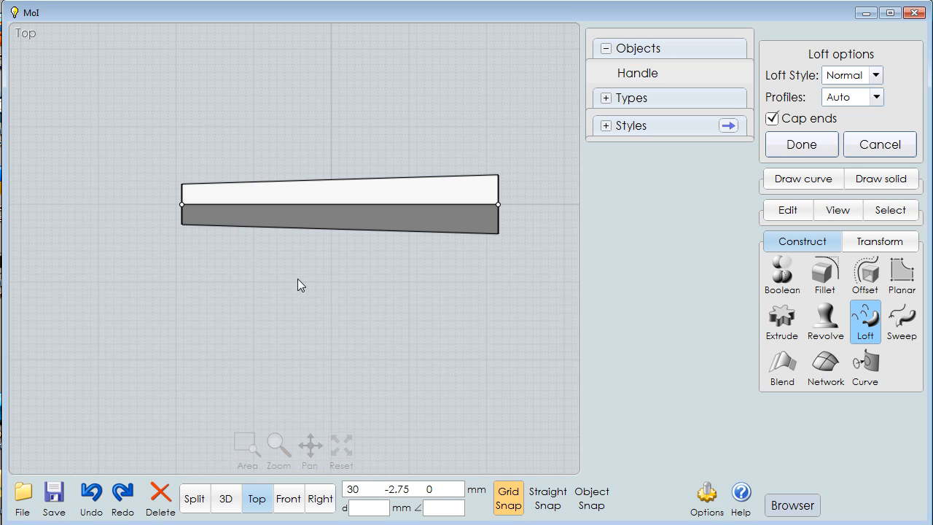
{"action": "left_click", "coordinate": [802, 145]}
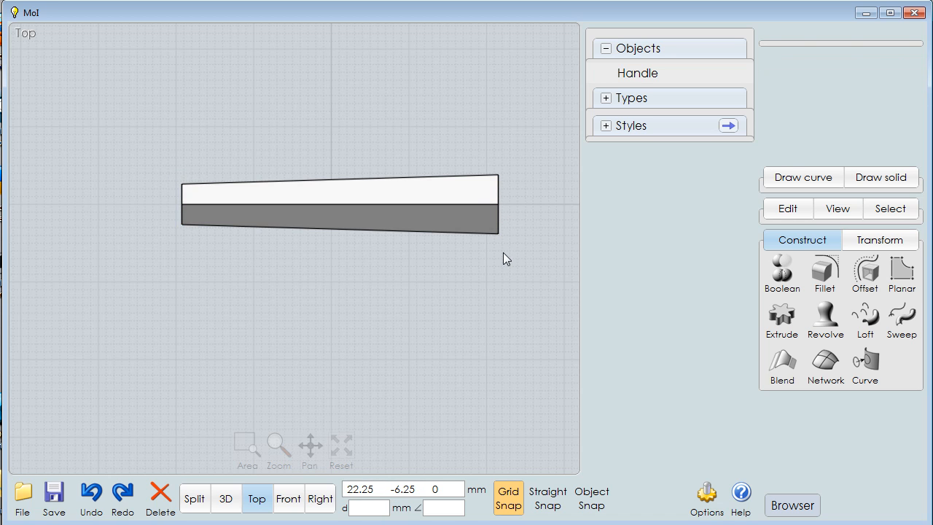
{"action": "left_click", "coordinate": [825, 314]}
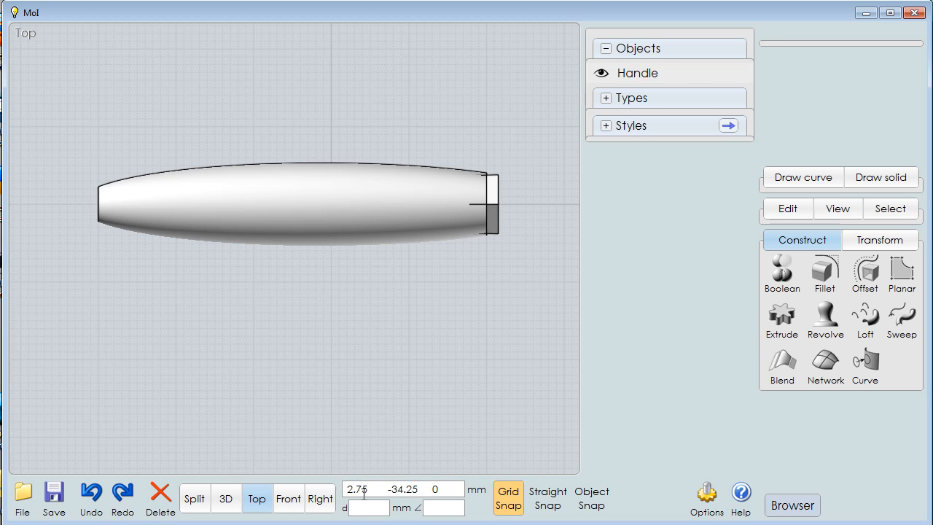
Resize the pentagonal insert to 39 in X with proportions maintained.
{"action": "left_click", "coordinate": [318, 498]}
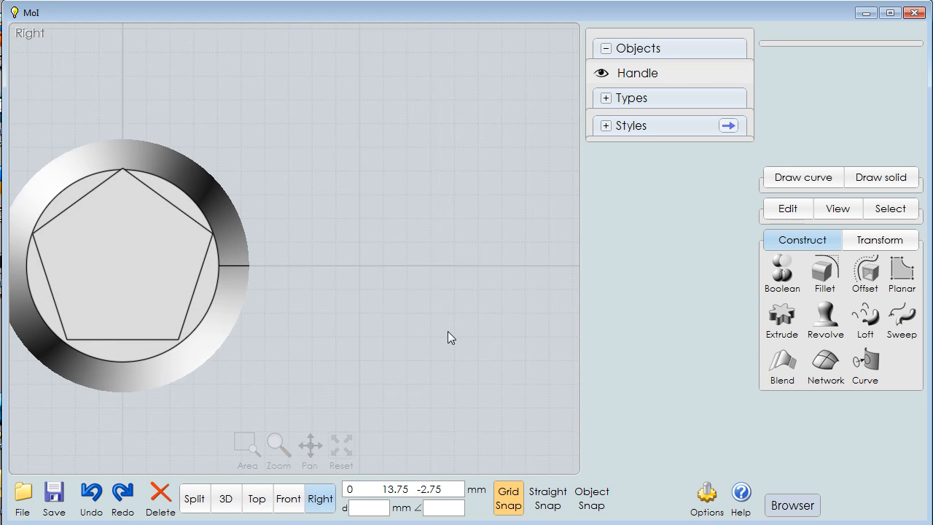
{"action": "left_click", "coordinate": [175, 295]}
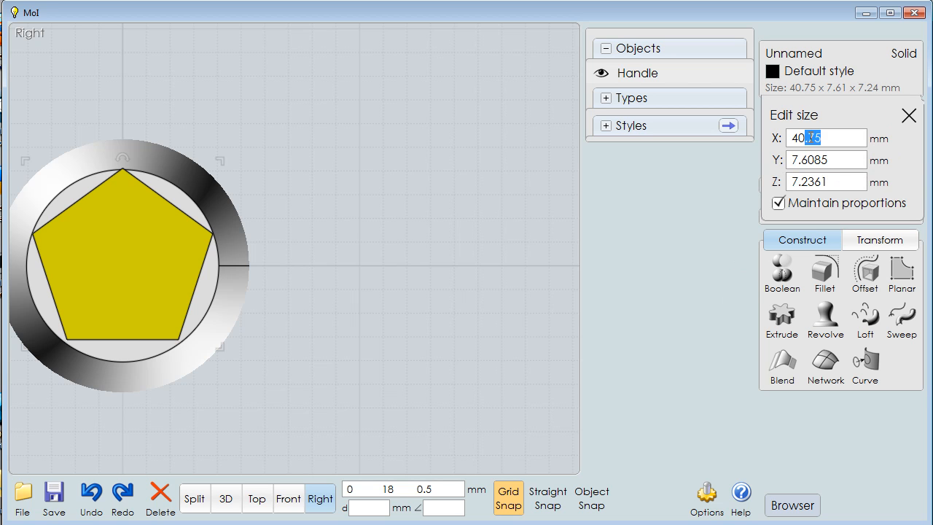
{"action": "type", "text": "3"}
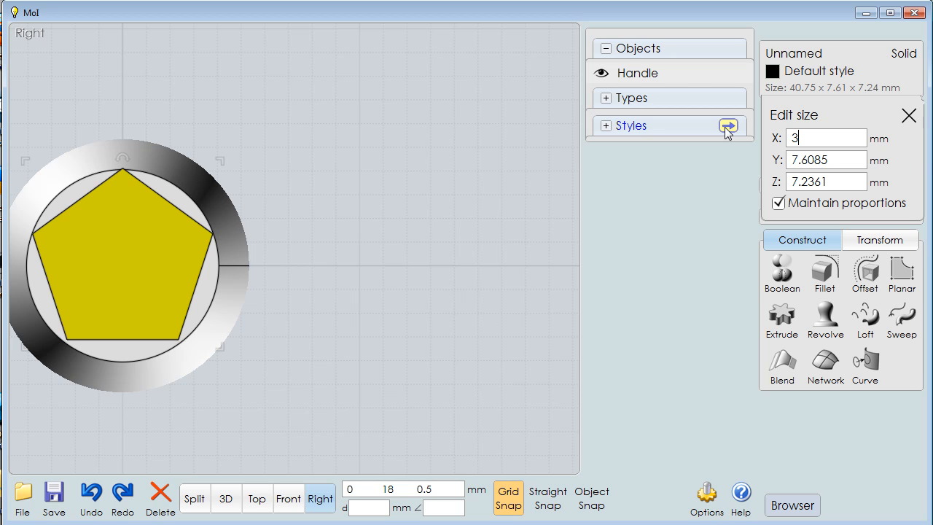
{"action": "type", "text": "9"}
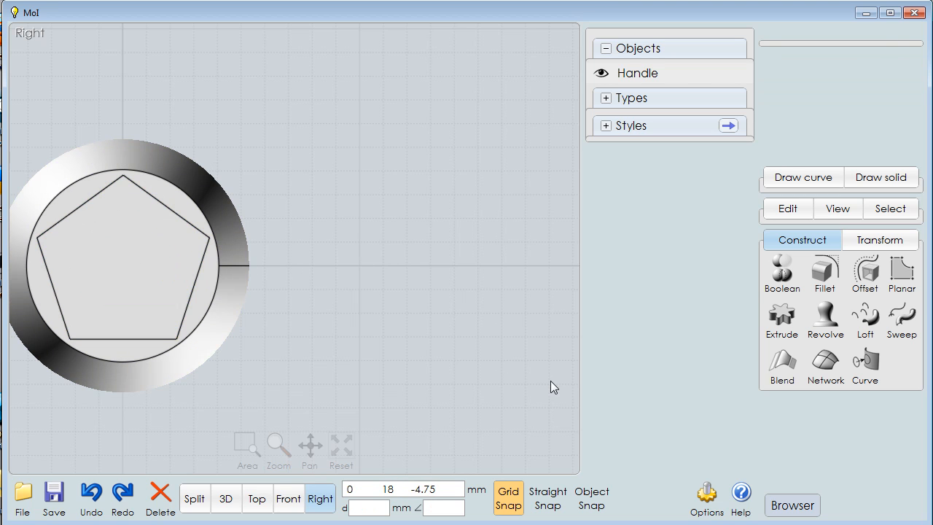
{"action": "left_click", "coordinate": [124, 269]}
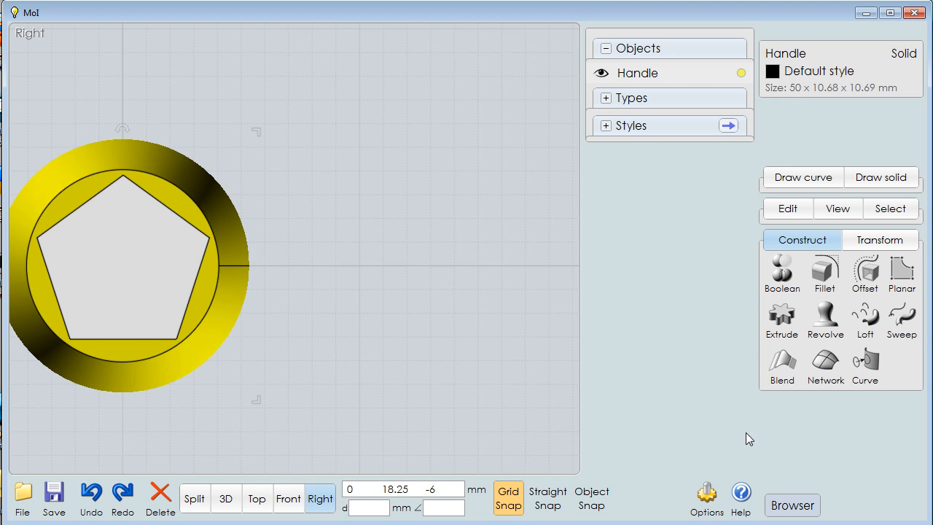
{"action": "mouse_move", "coordinate": [798, 313]}
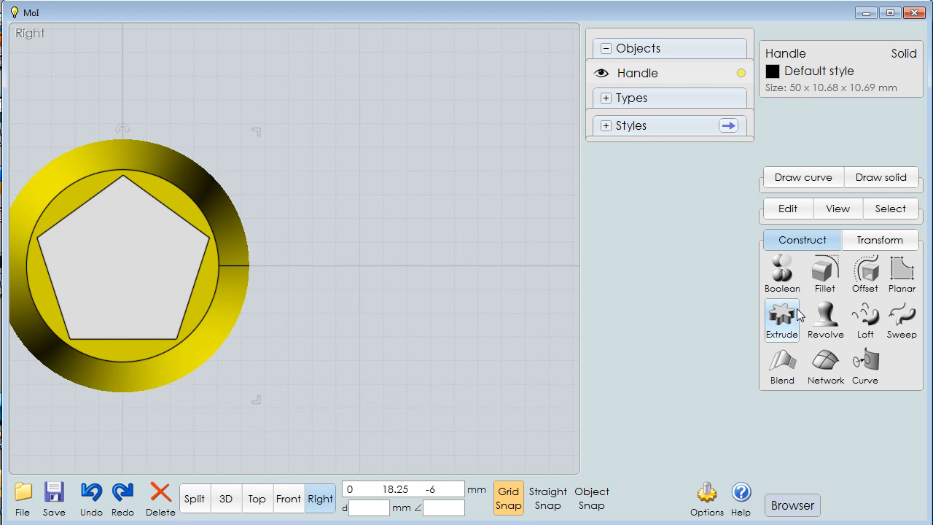
Boolean-diff the insert from the handle with Keep objects, cutting a pentagonal socket.
{"action": "left_click", "coordinate": [781, 274]}
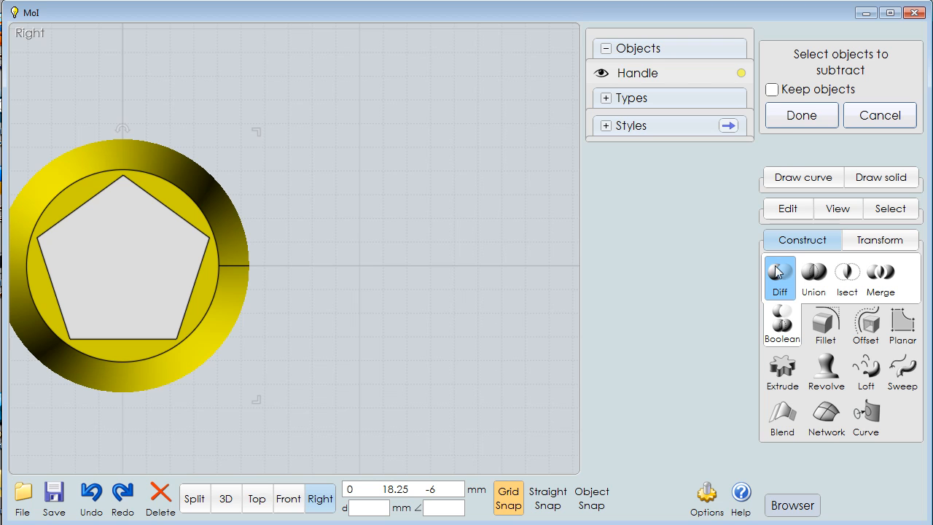
{"action": "left_click", "coordinate": [771, 89]}
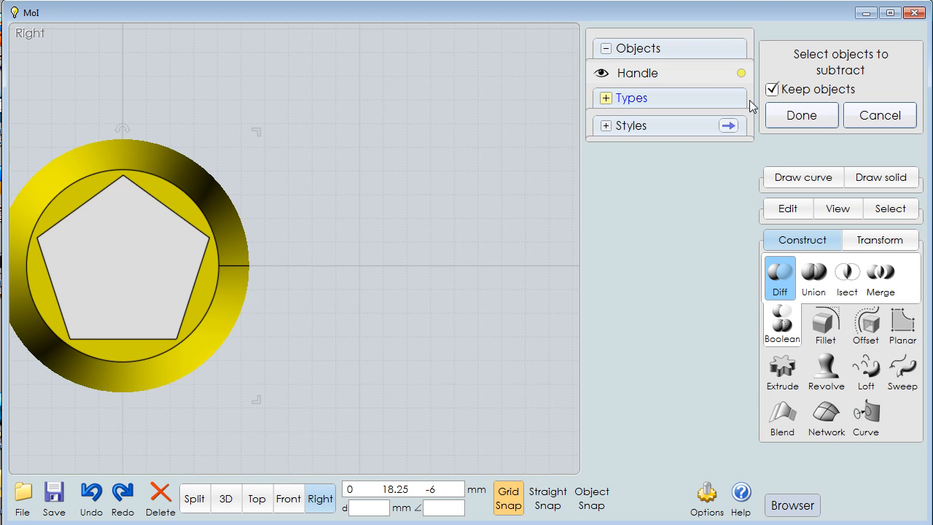
{"action": "left_click", "coordinate": [802, 115]}
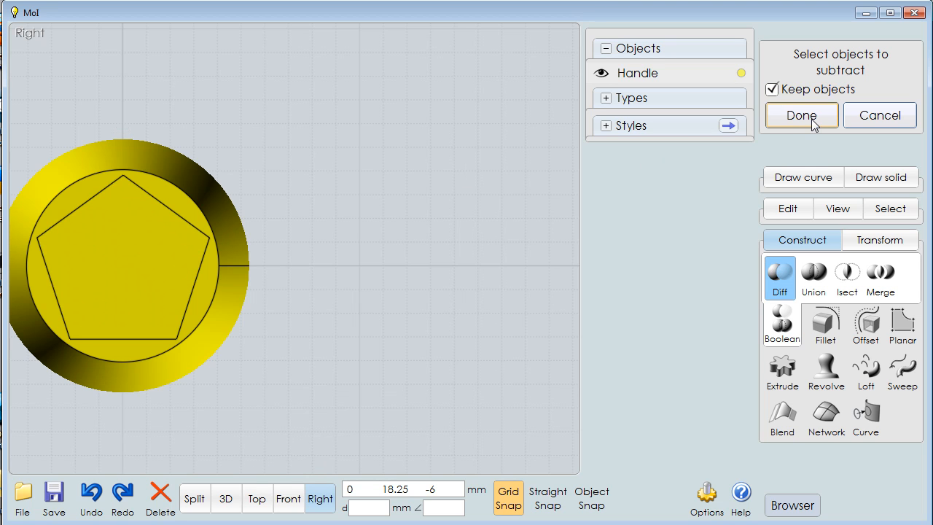
{"action": "left_click", "coordinate": [802, 115]}
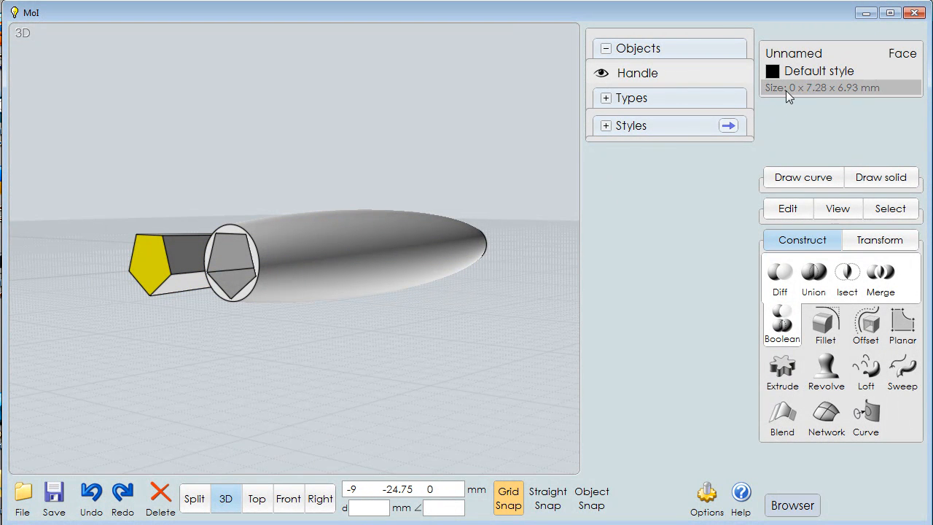
Name the pentagonal solid 'Insert' and hide it, leaving the handle picked.
{"action": "left_click", "coordinate": [796, 53]}
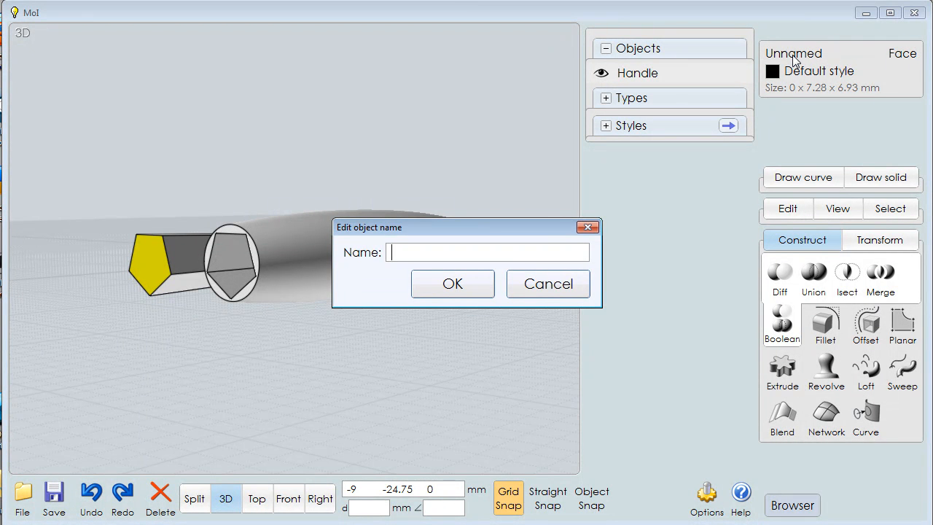
{"action": "type", "text": "Insert"}
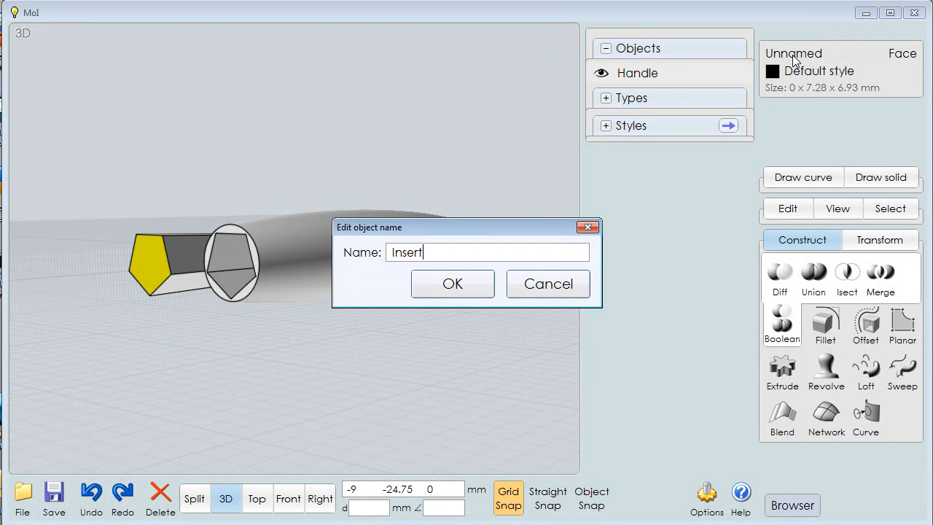
{"action": "left_click", "coordinate": [452, 282]}
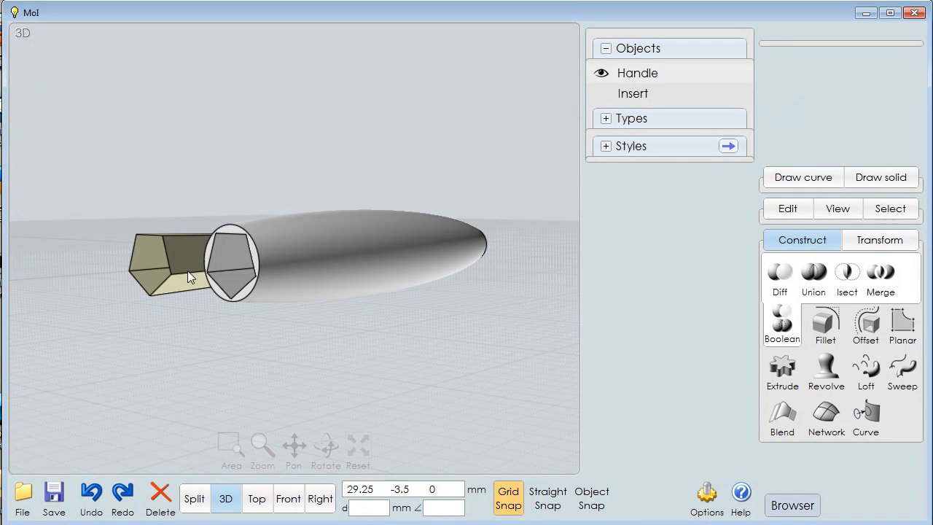
{"action": "left_click", "coordinate": [175, 263]}
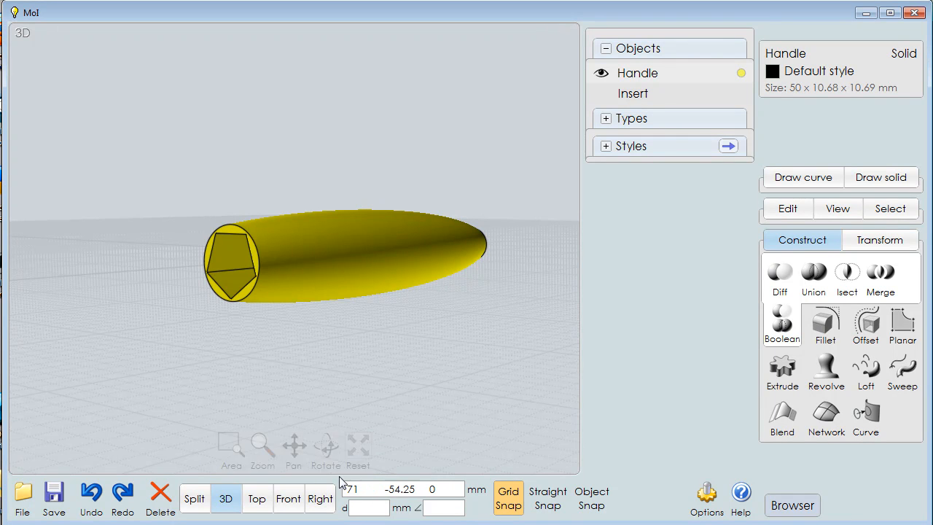
Draw a small centre circle on the top of the handle's front rim in Right view.
{"action": "left_click", "coordinate": [298, 499]}
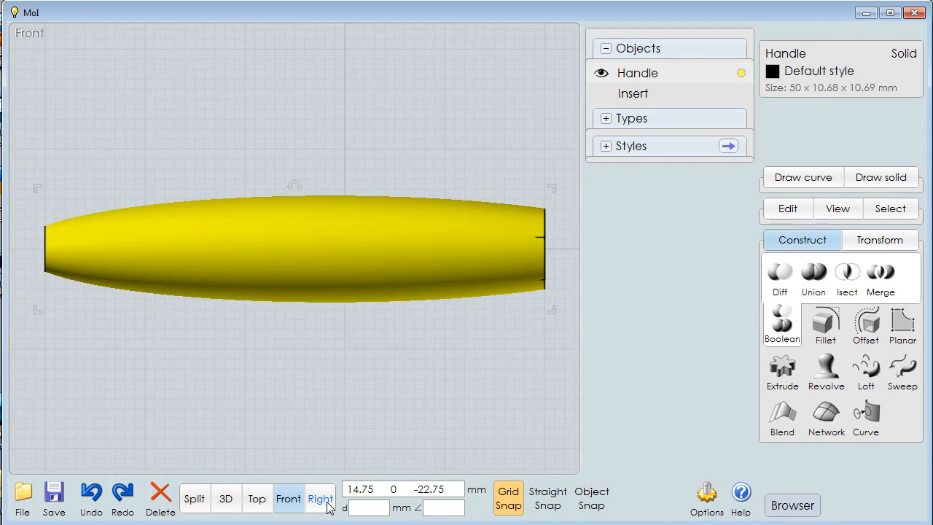
{"action": "left_click", "coordinate": [318, 499]}
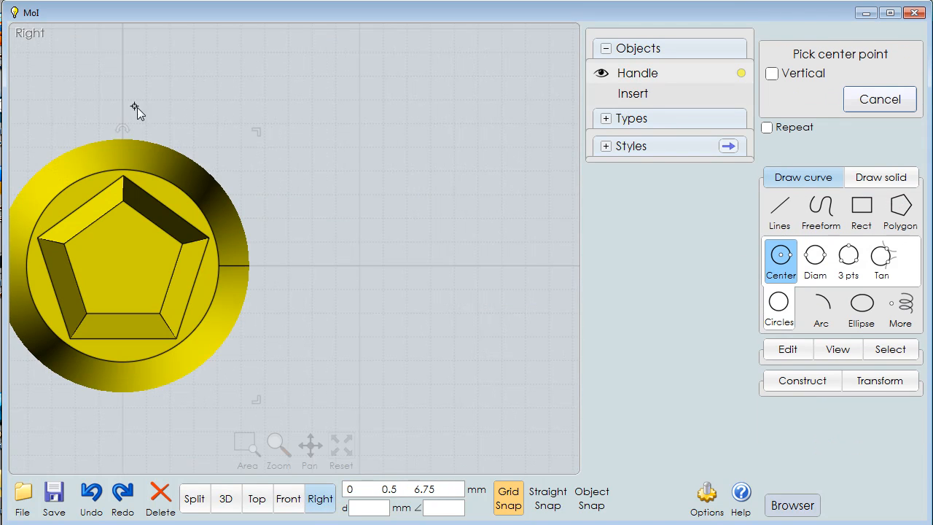
{"action": "left_click", "coordinate": [123, 123]}
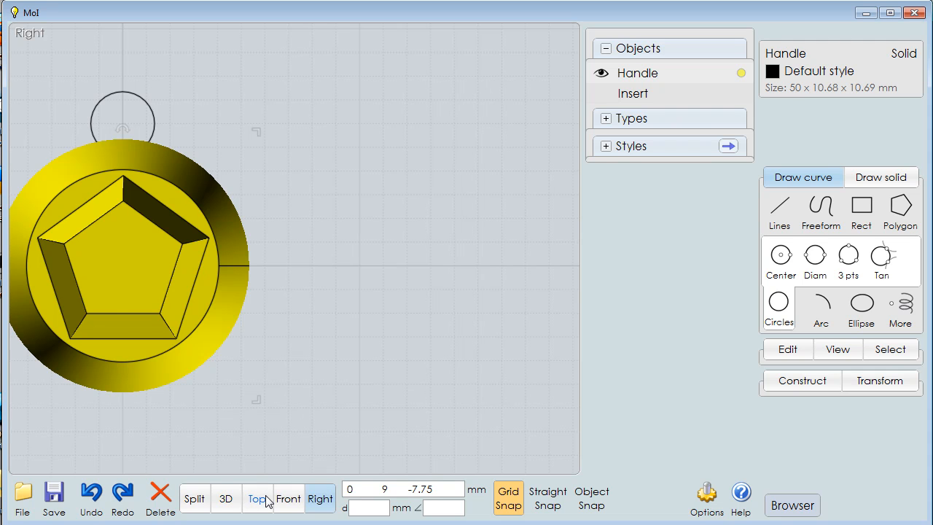
{"action": "mouse_move", "coordinate": [232, 519]}
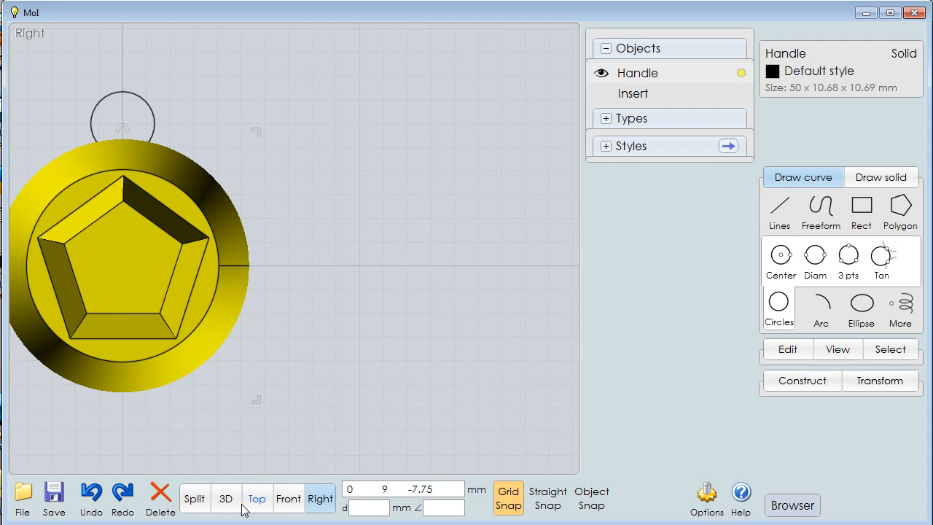
In Front view draw a straight line along the handle's full length from the circle.
{"action": "left_click", "coordinate": [289, 498]}
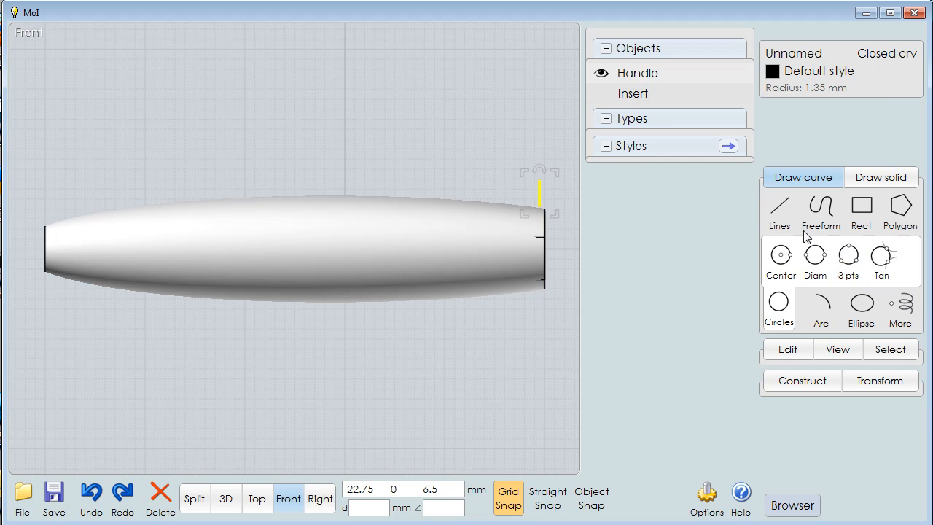
{"action": "left_click", "coordinate": [779, 209]}
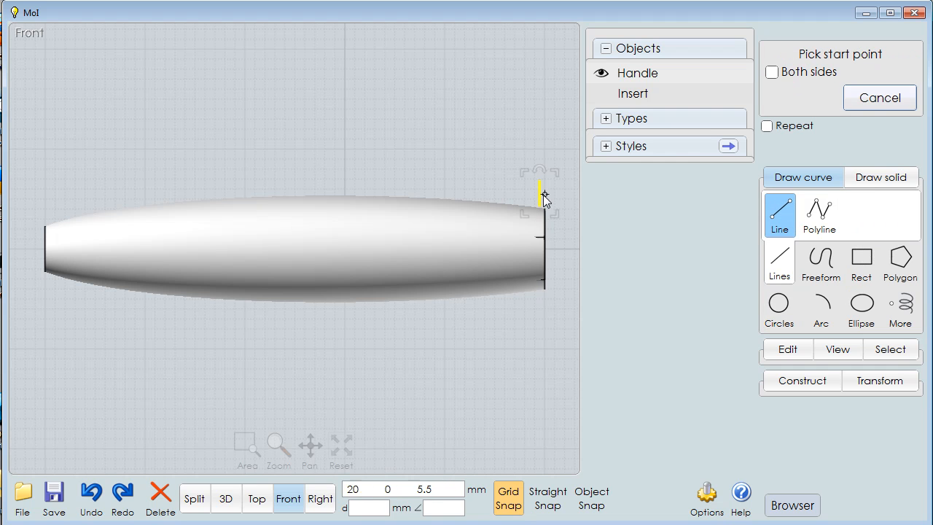
{"action": "left_click", "coordinate": [540, 196]}
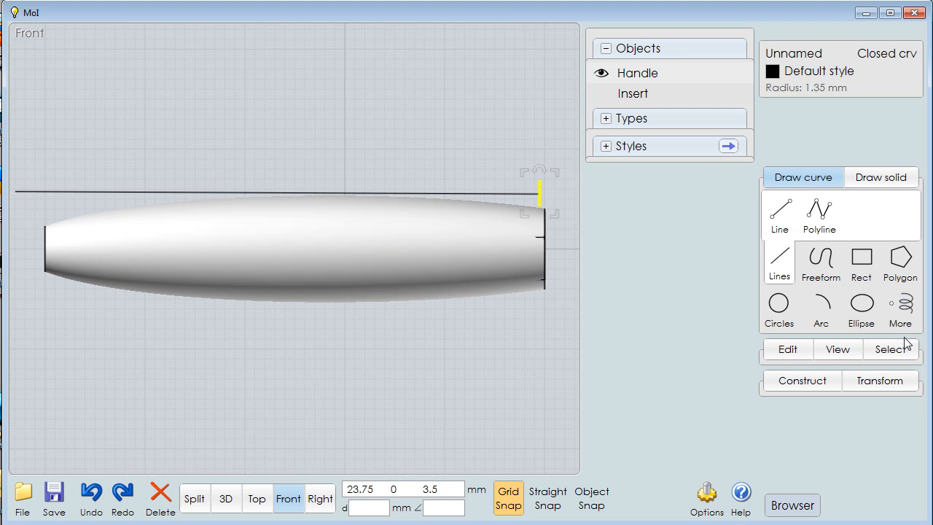
{"action": "left_click", "coordinate": [802, 240]}
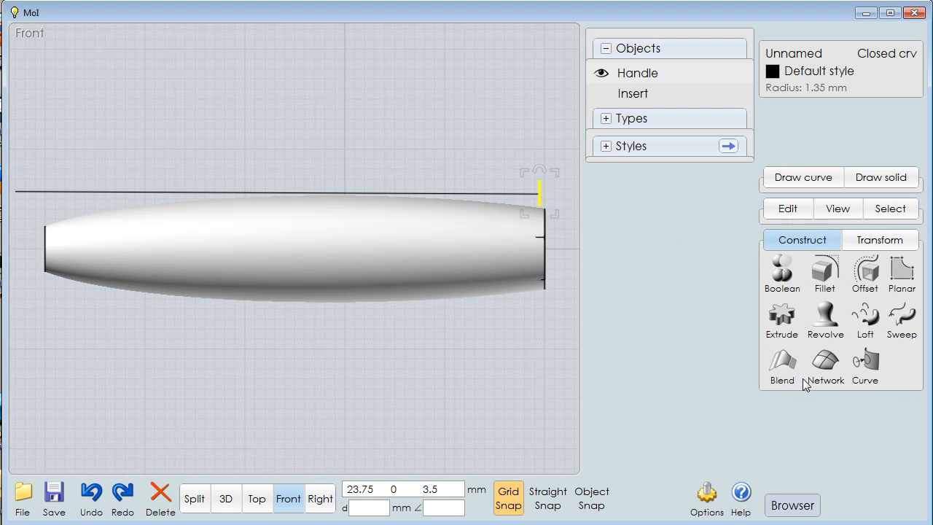
Sweep the small circle along the straight line into a thin capped rod above the handle.
{"action": "left_click", "coordinate": [899, 323]}
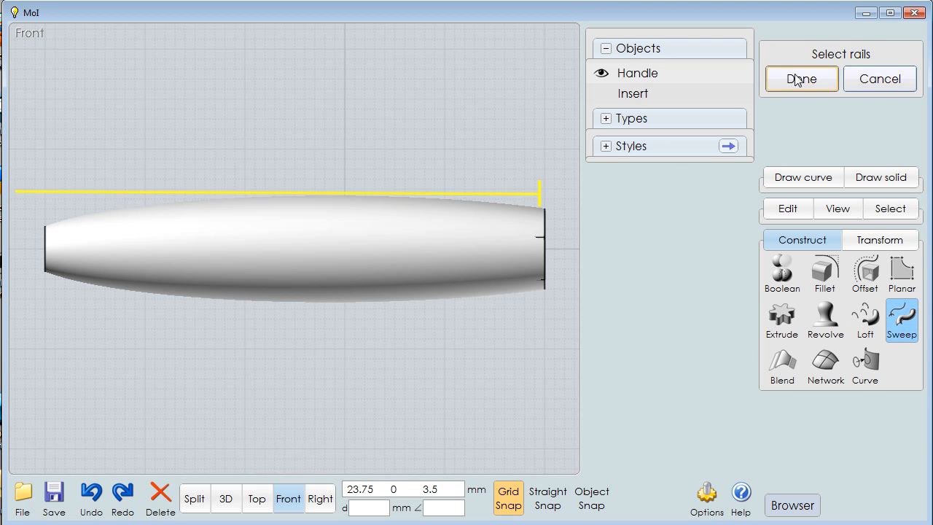
{"action": "left_click", "coordinate": [801, 79]}
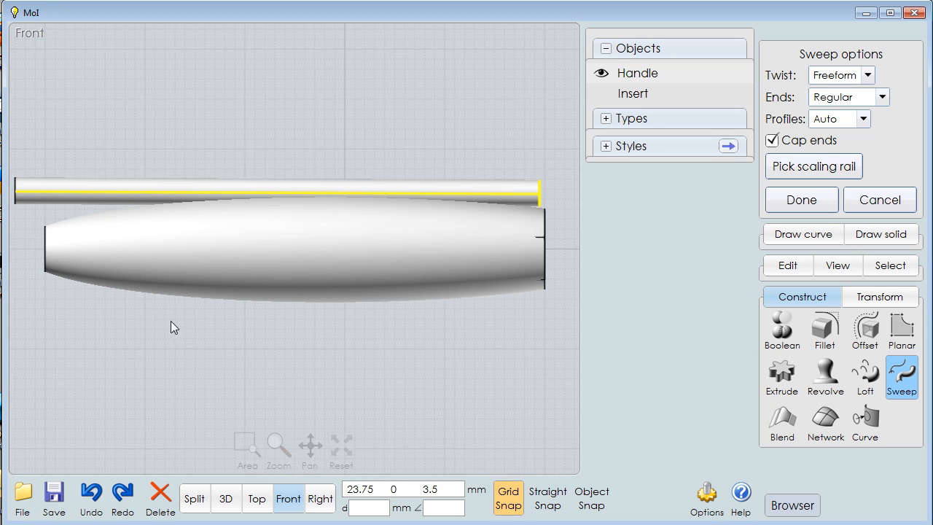
{"action": "mouse_move", "coordinate": [274, 183]}
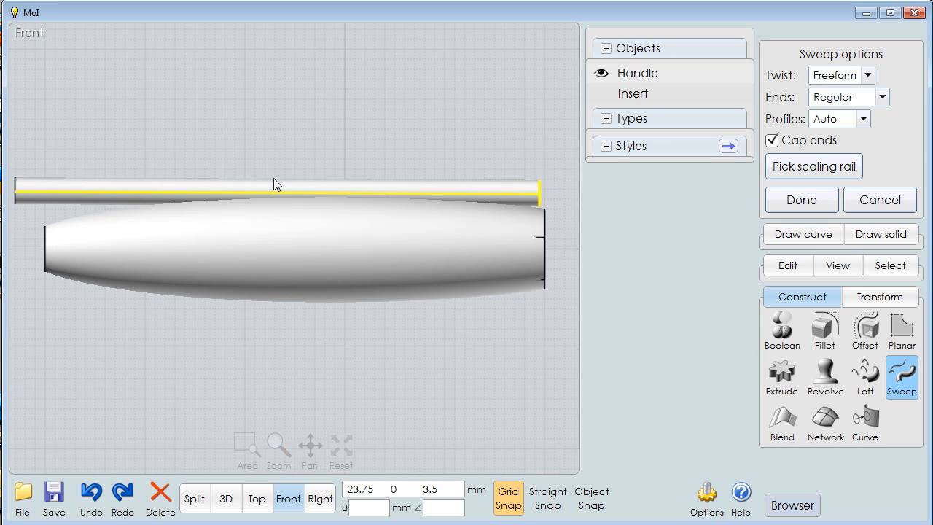
{"action": "mouse_move", "coordinate": [554, 210]}
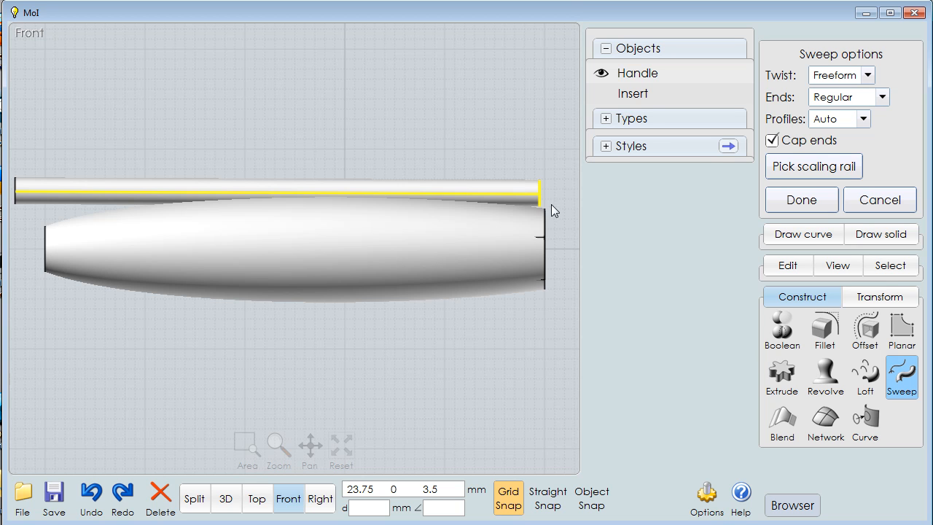
{"action": "mouse_move", "coordinate": [520, 163]}
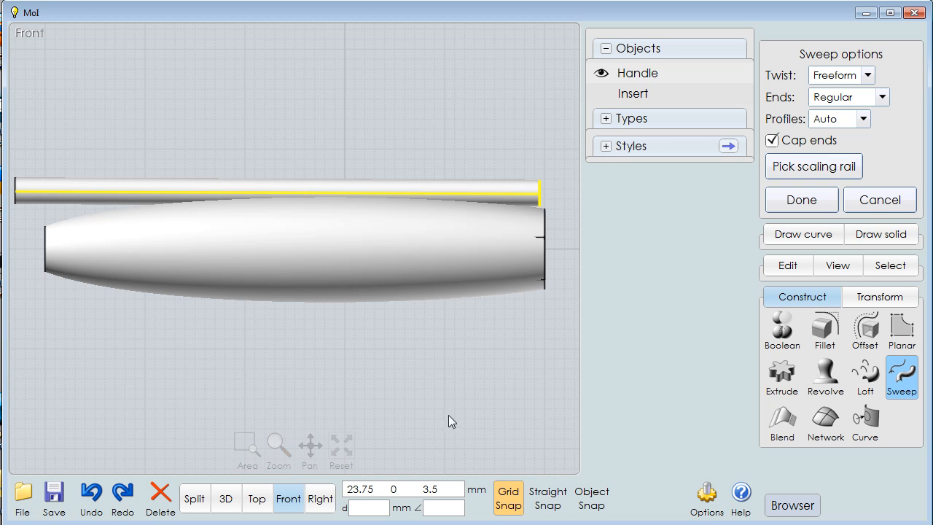
{"action": "mouse_move", "coordinate": [498, 449]}
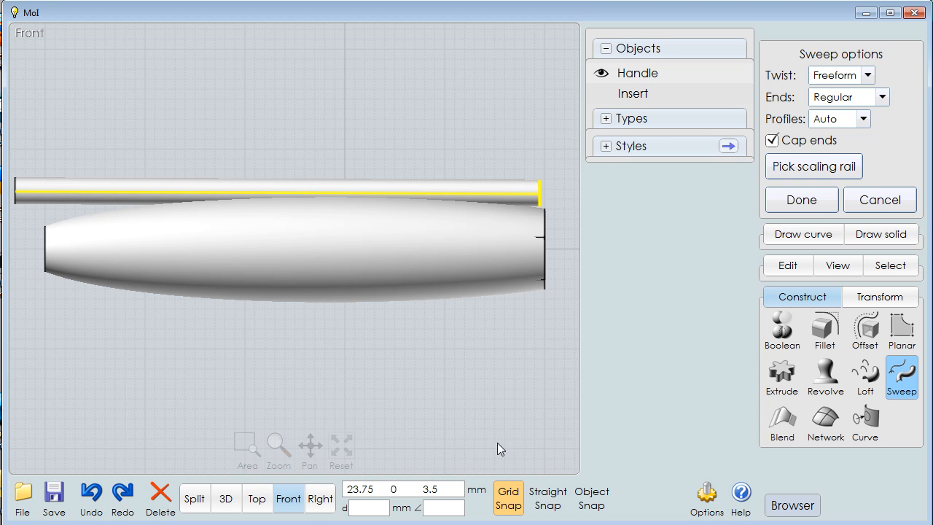
{"action": "left_click", "coordinate": [317, 498]}
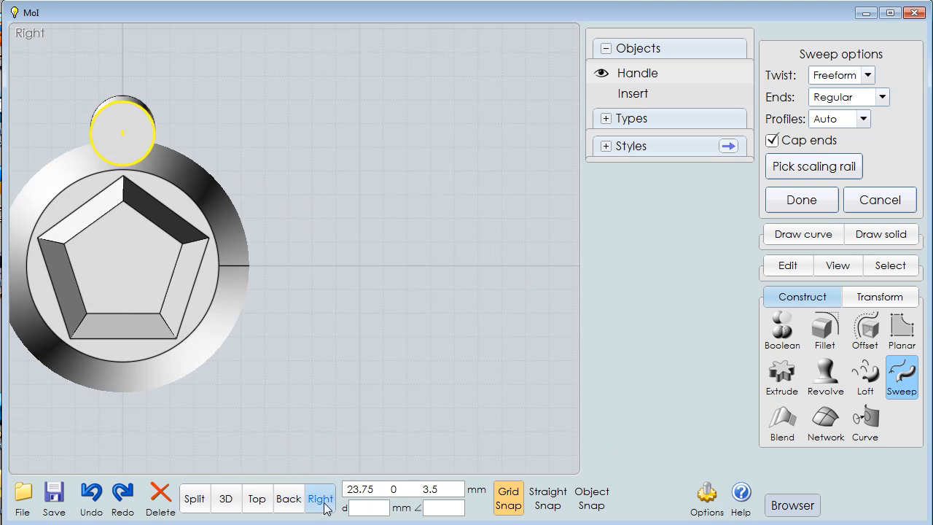
{"action": "mouse_move", "coordinate": [729, 148]}
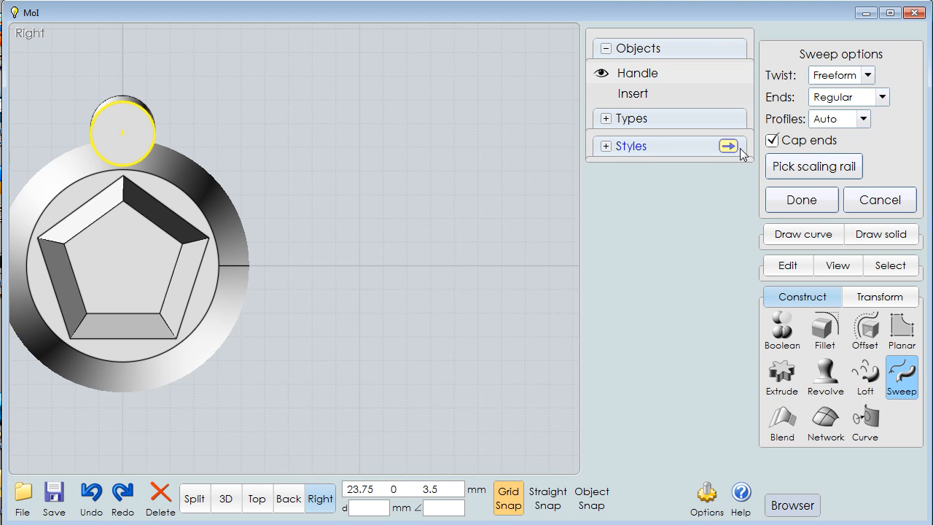
{"action": "left_click", "coordinate": [802, 198]}
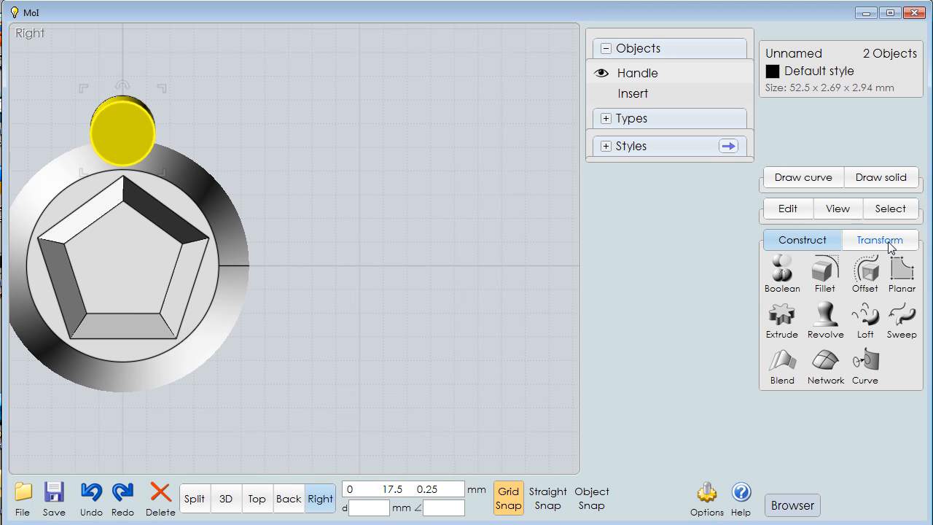
Circular-array the rod about the handle's axis into 6 evenly spaced copies.
{"action": "left_click", "coordinate": [852, 320]}
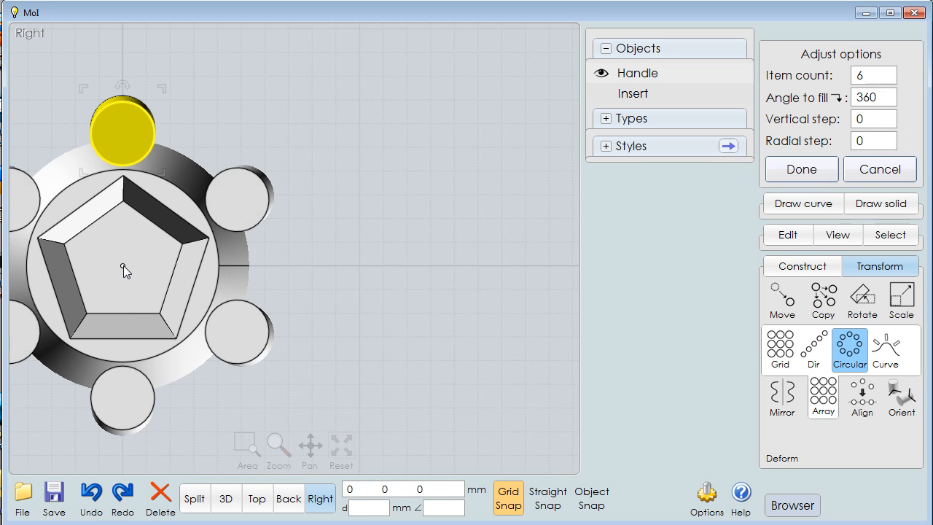
{"action": "left_click", "coordinate": [307, 449]}
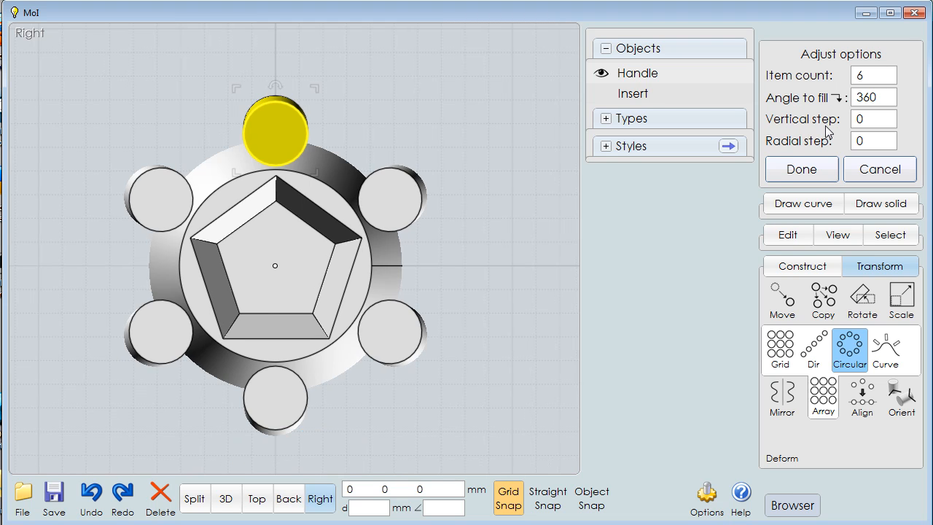
{"action": "left_click", "coordinate": [802, 169]}
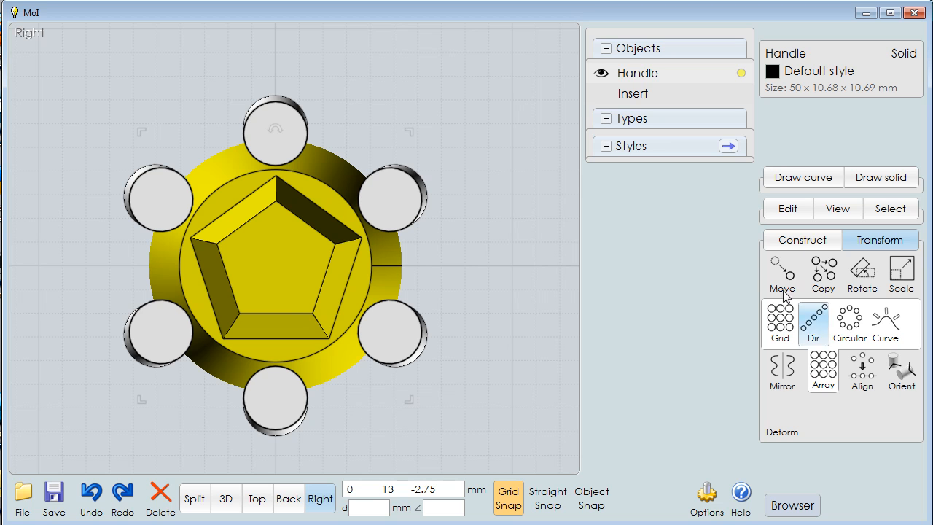
Boolean-difference the six rods from the handle without keeping them, leaving six grooves.
{"action": "left_click", "coordinate": [802, 240]}
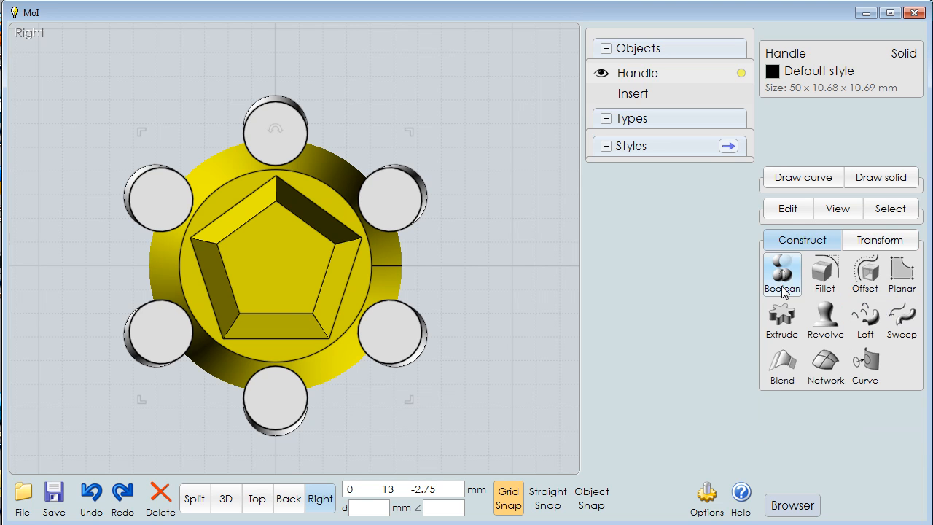
{"action": "left_click", "coordinate": [782, 274]}
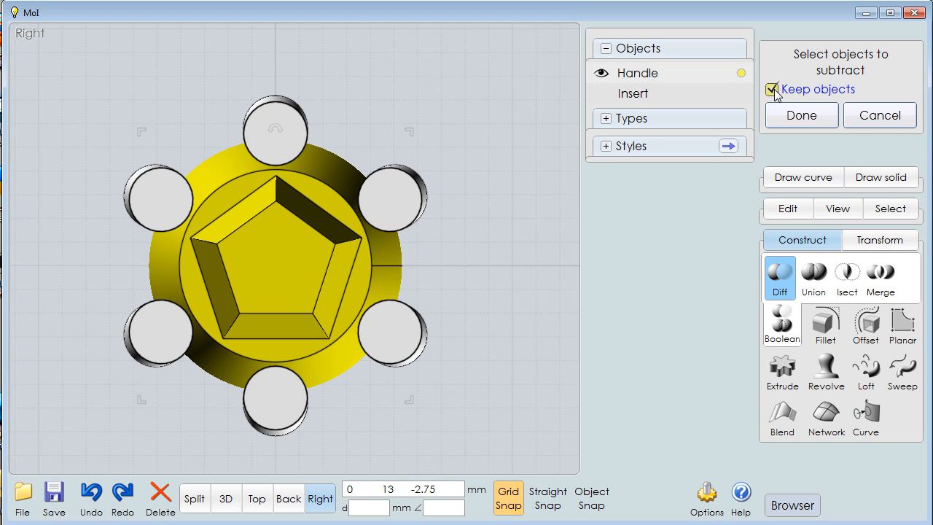
{"action": "left_click", "coordinate": [771, 89]}
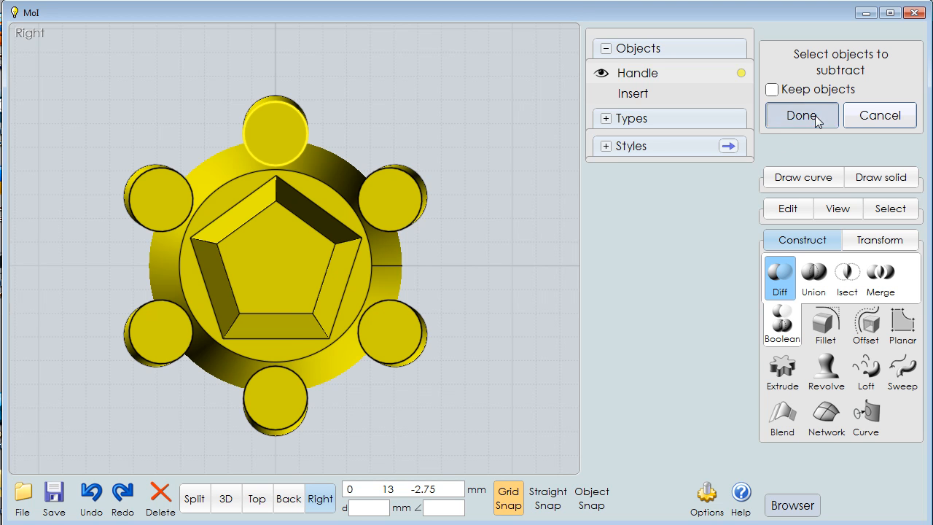
{"action": "left_click", "coordinate": [800, 116]}
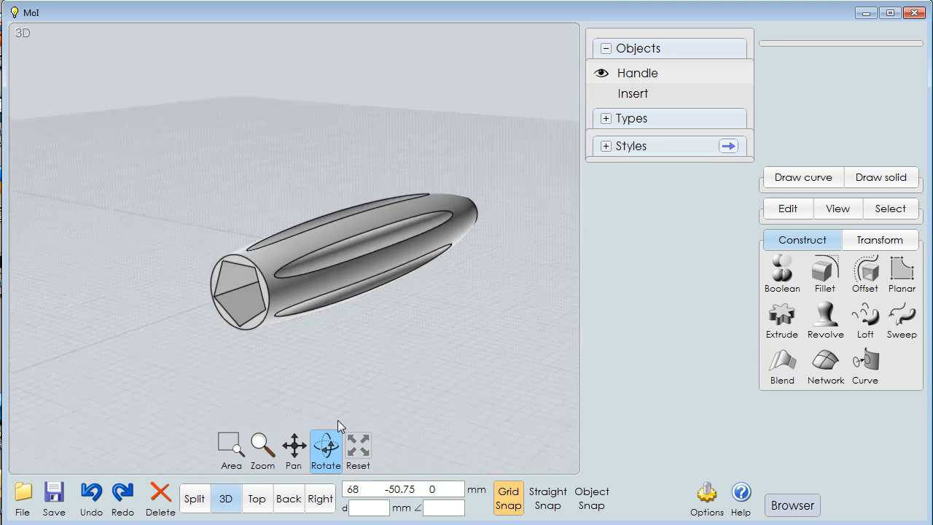
Orbit the view to inspect the grooved handle.
{"action": "left_click_drag", "start_coordinate": [342, 425], "coordinate": [390, 455]}
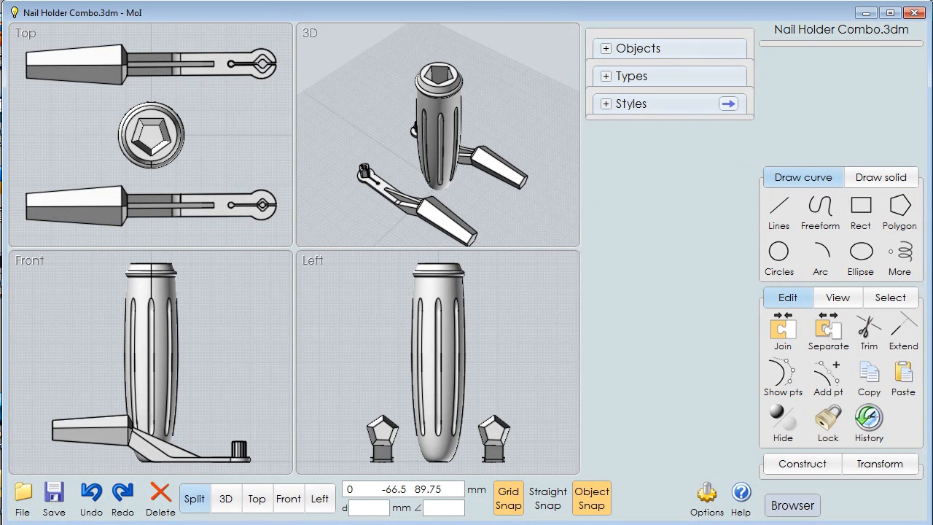
{"action": "mouse_move", "coordinate": [282, 306]}
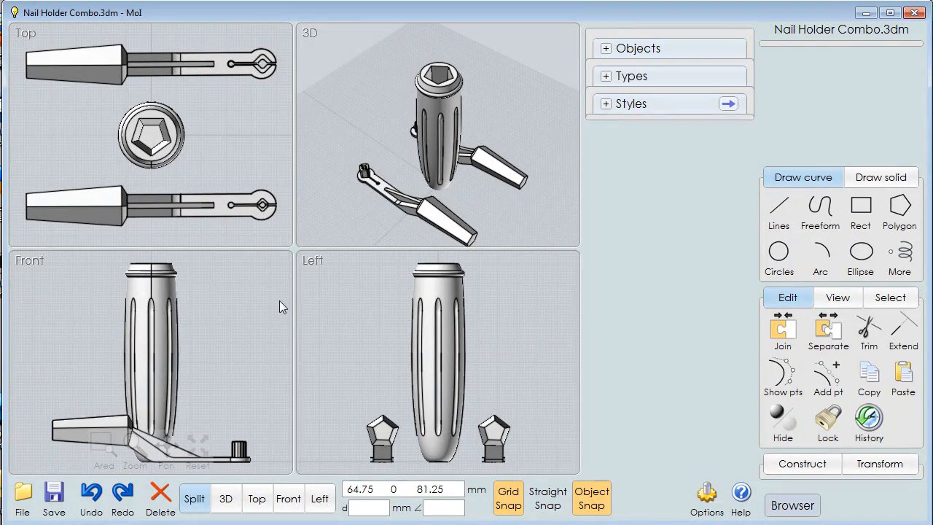